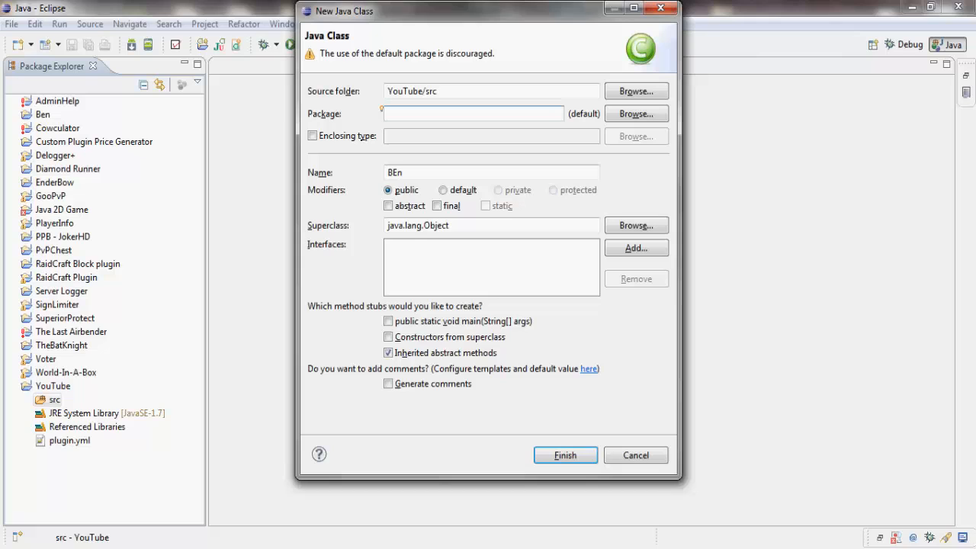
Create class BEn in package bukkit.be and place the cursor after the class name.
text(bukkit.be)
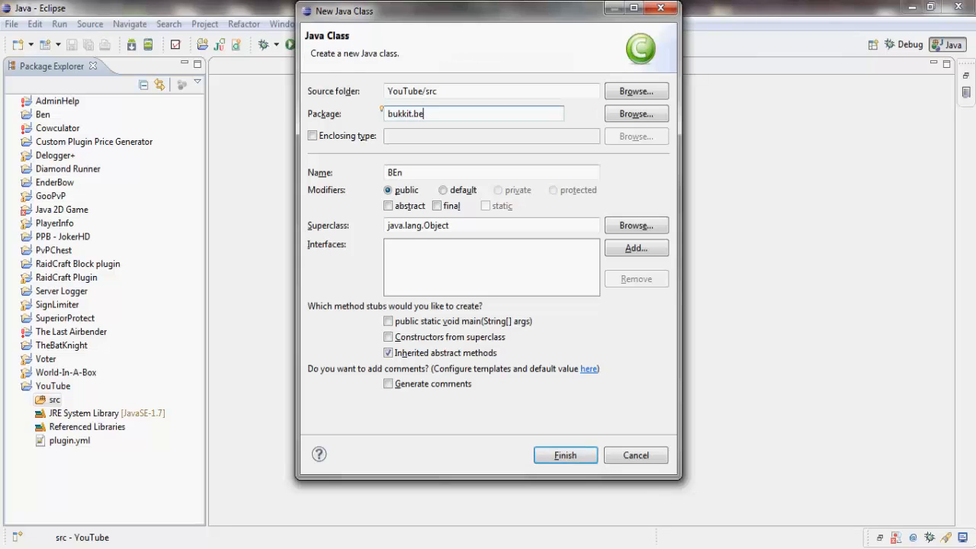
click(565, 455)
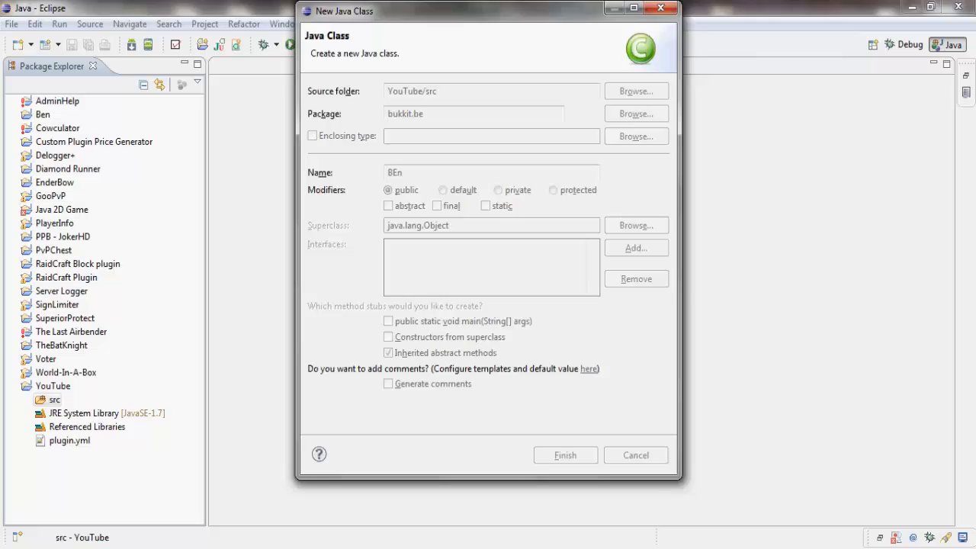
click(566, 455)
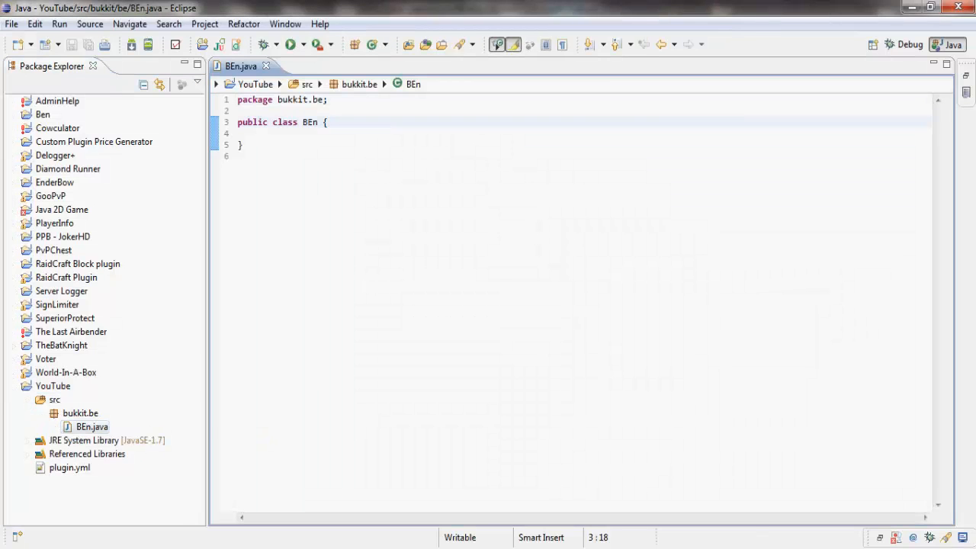
Make BEn extend JavaPlugin and insert an onCommand override via autocomplete.
text(extends Java)
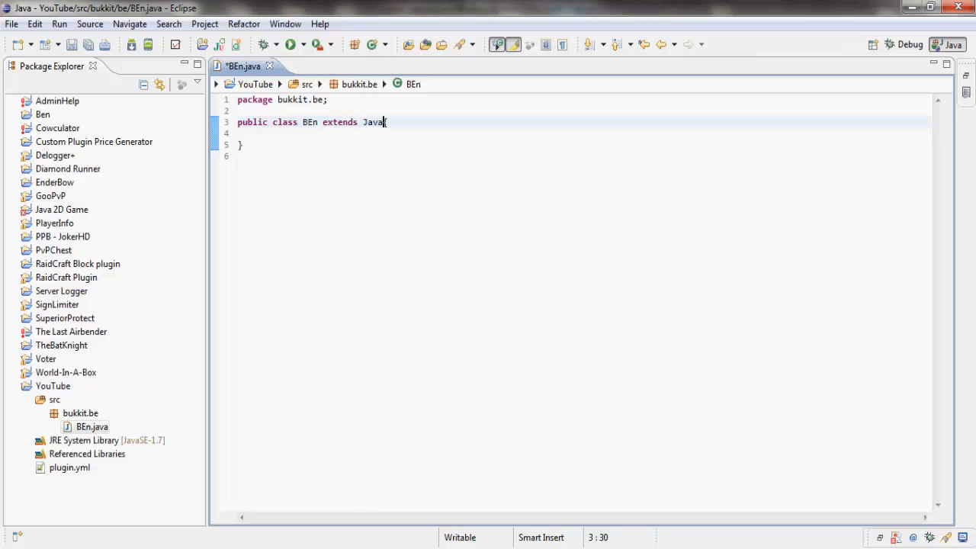
text(Plugin{)
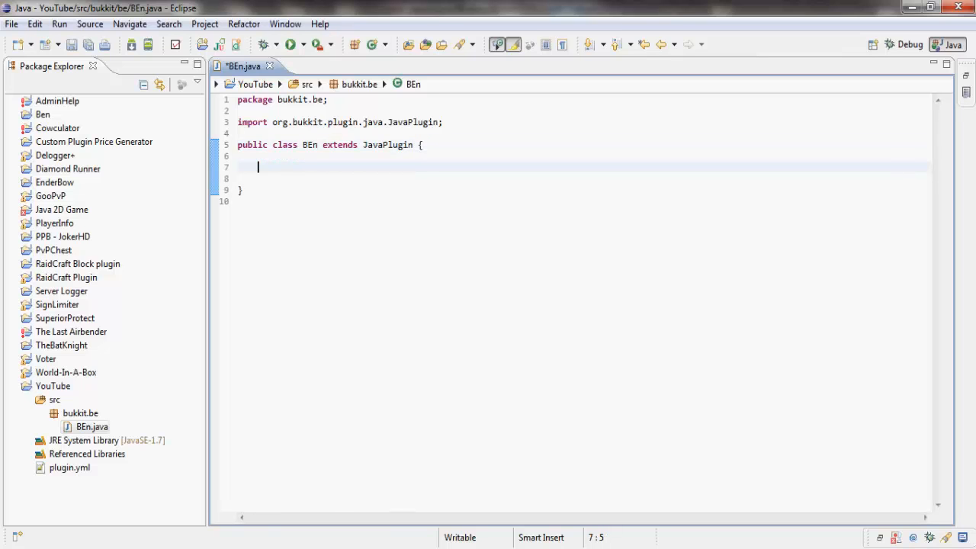
key(ctrl+space)
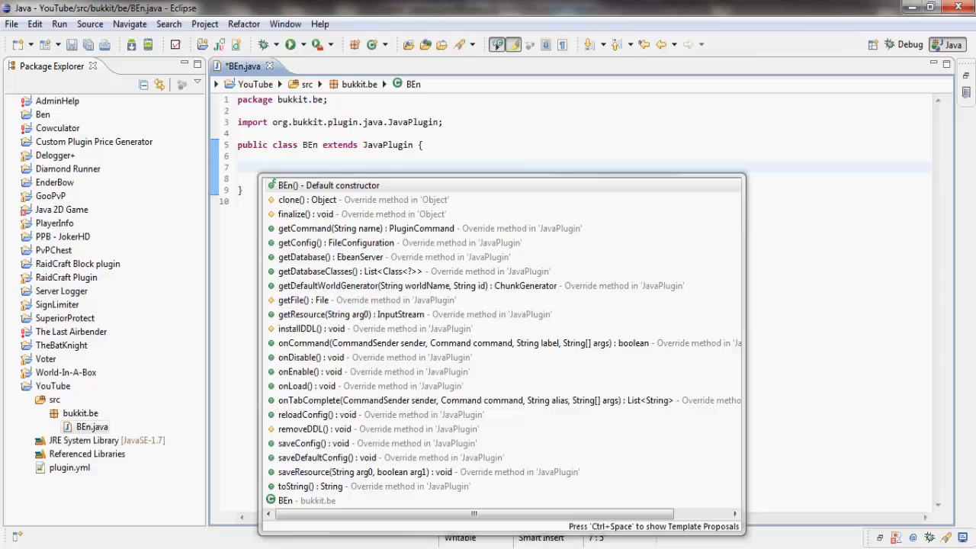
text(onE)
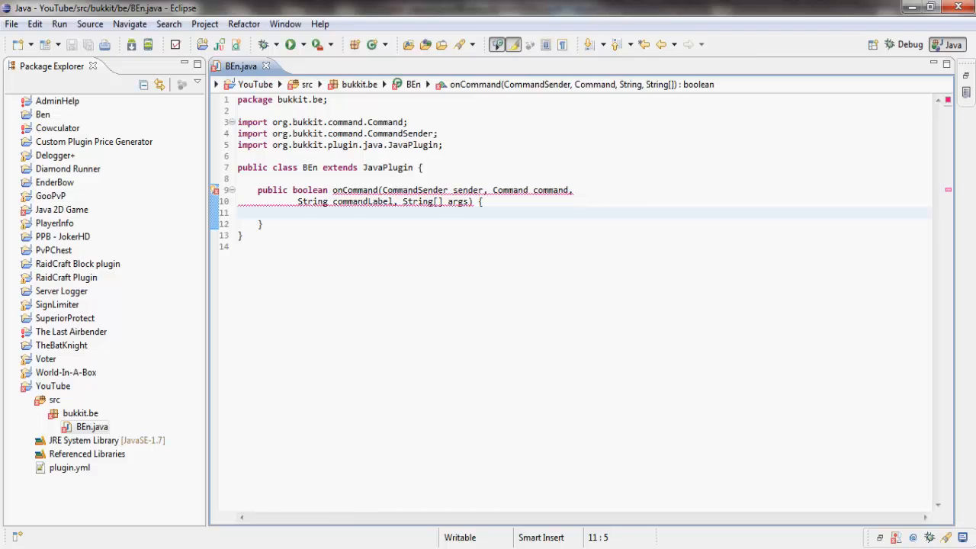
Make onCommand return false and start a new line after it.
text(retu)
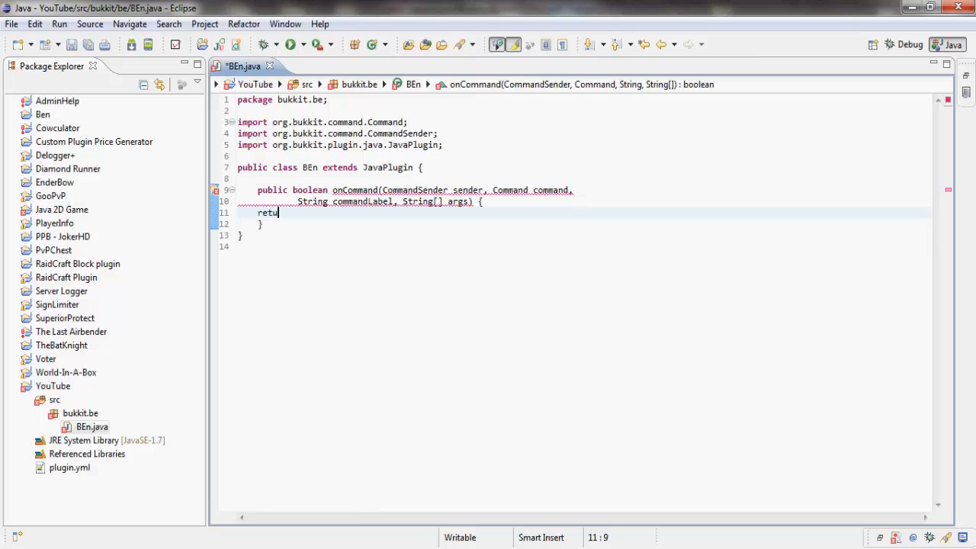
text(rn)
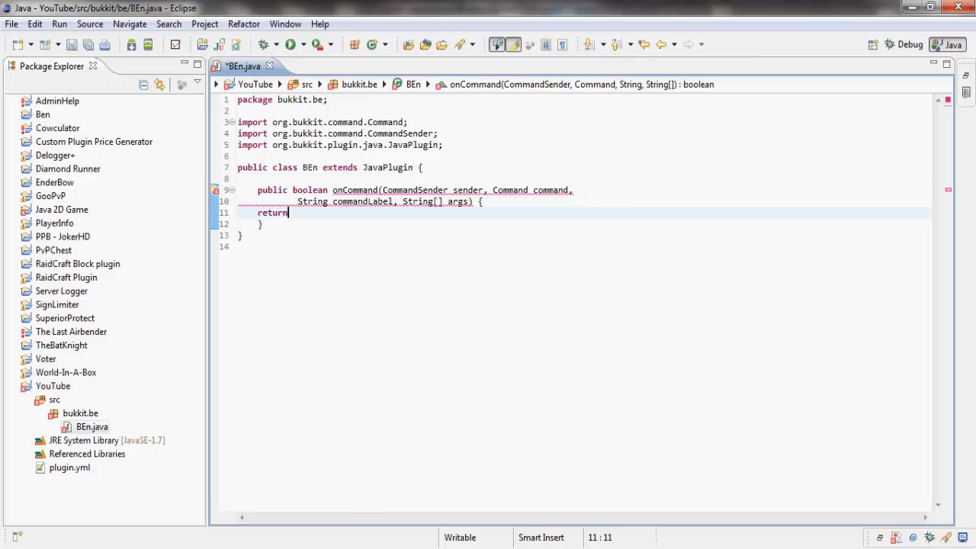
text(false;)
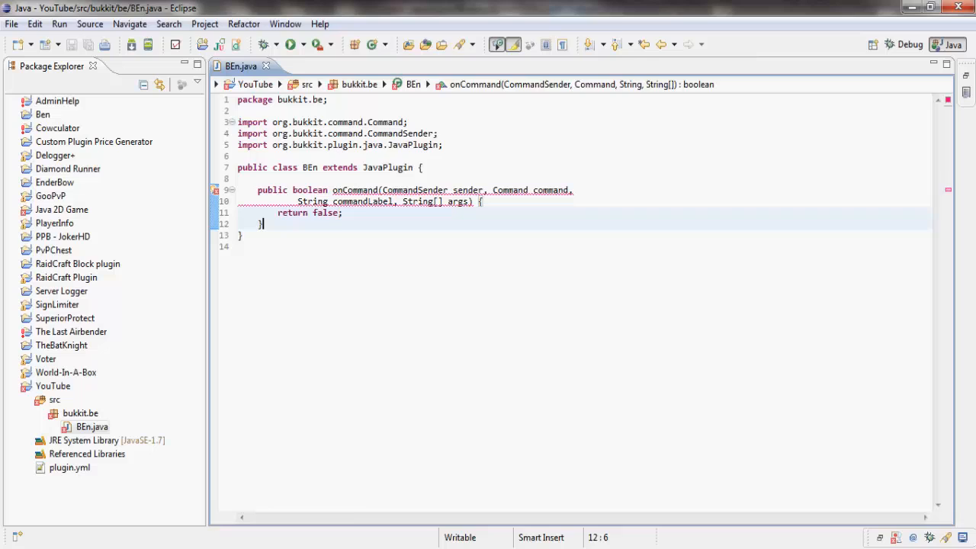
key(Enter)
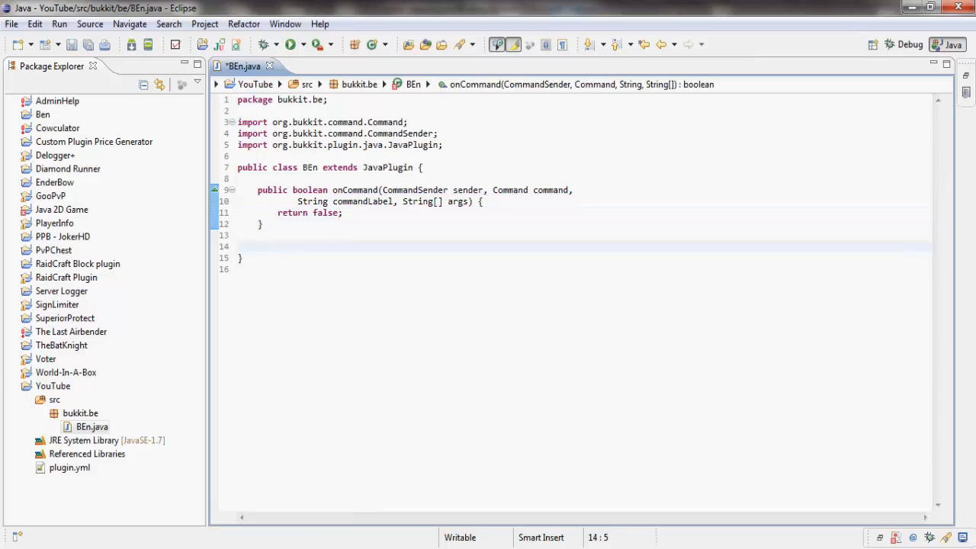
Declare private ItemStack setName(ItemStack is, String name, List<String> lore), importing Bukkit's ItemStack.
text(public Item)
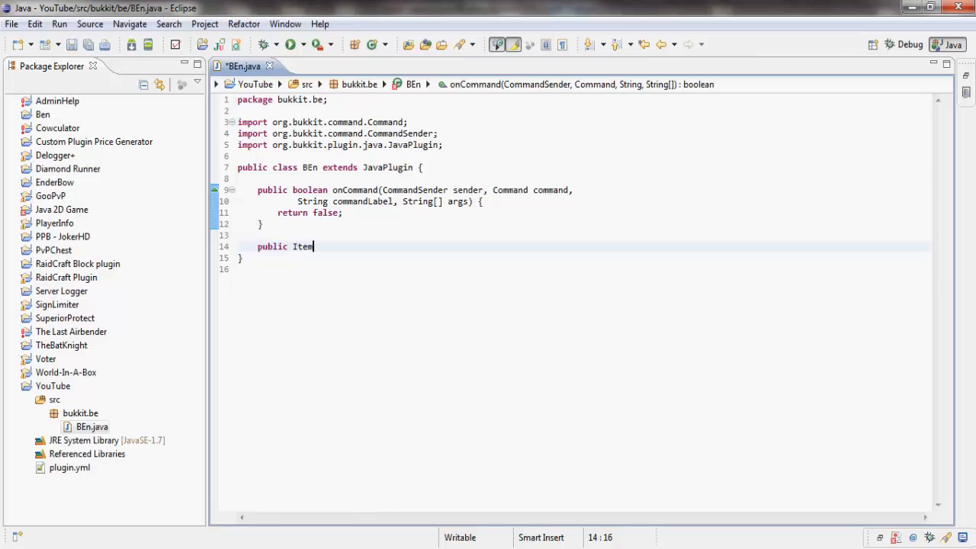
key(BackSpace)
text(prt)
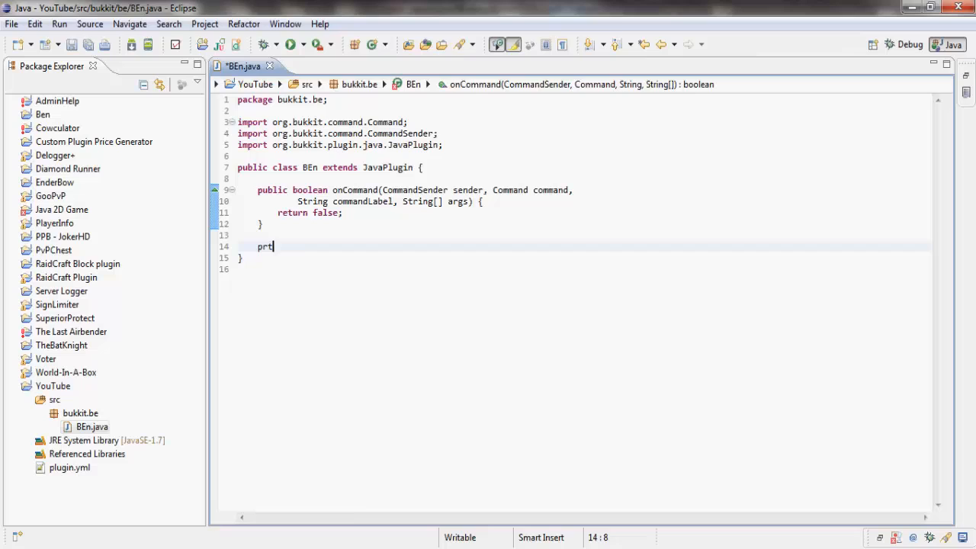
text(private Item)
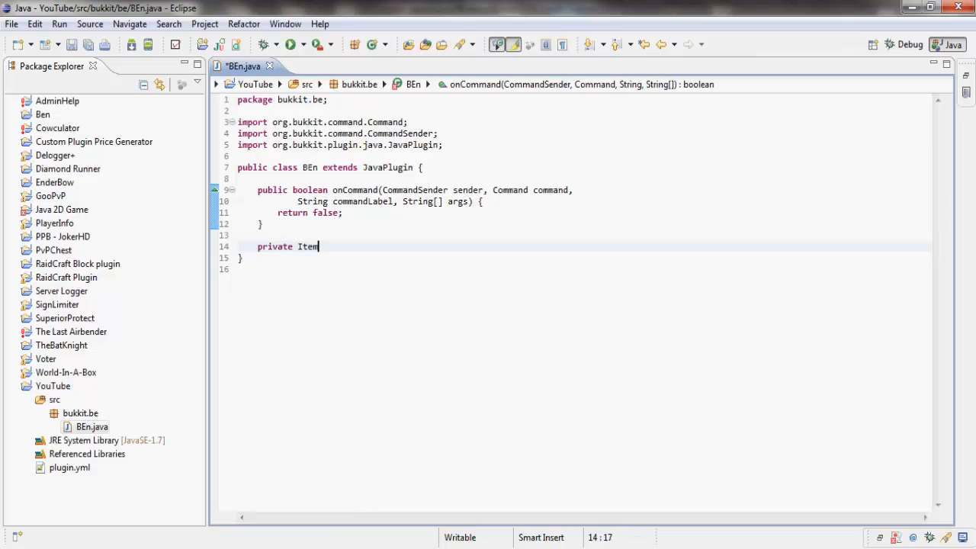
text(Stack)
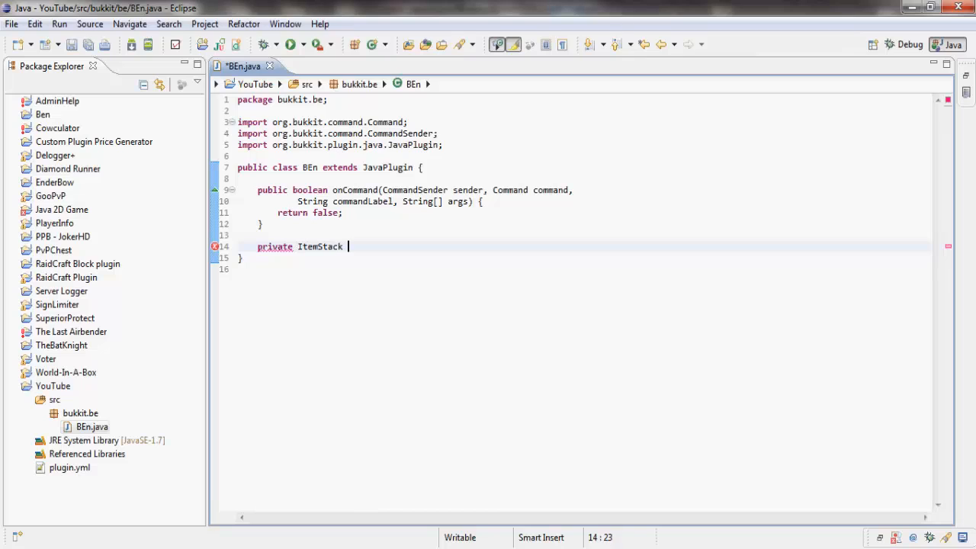
text(setName)
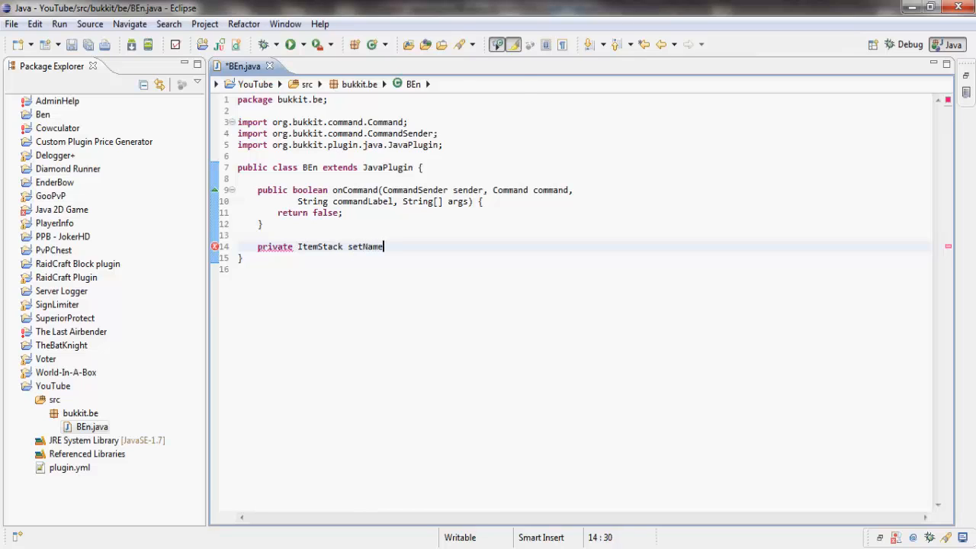
text((ItemStac)
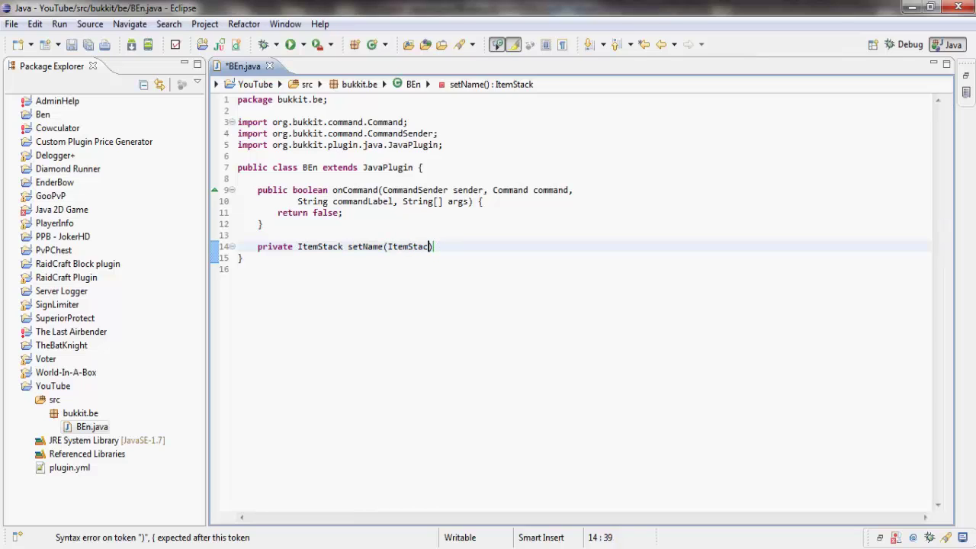
text(is,)
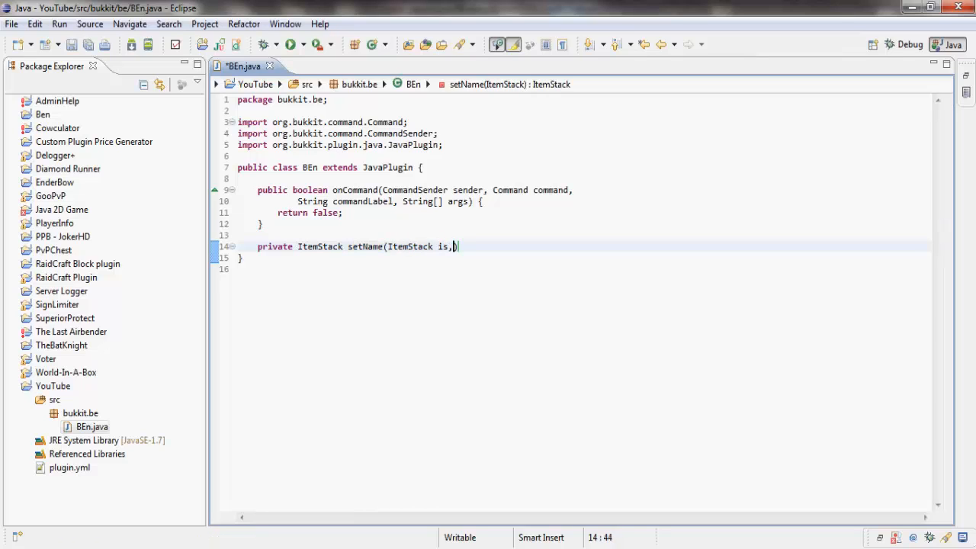
text(String name, L)
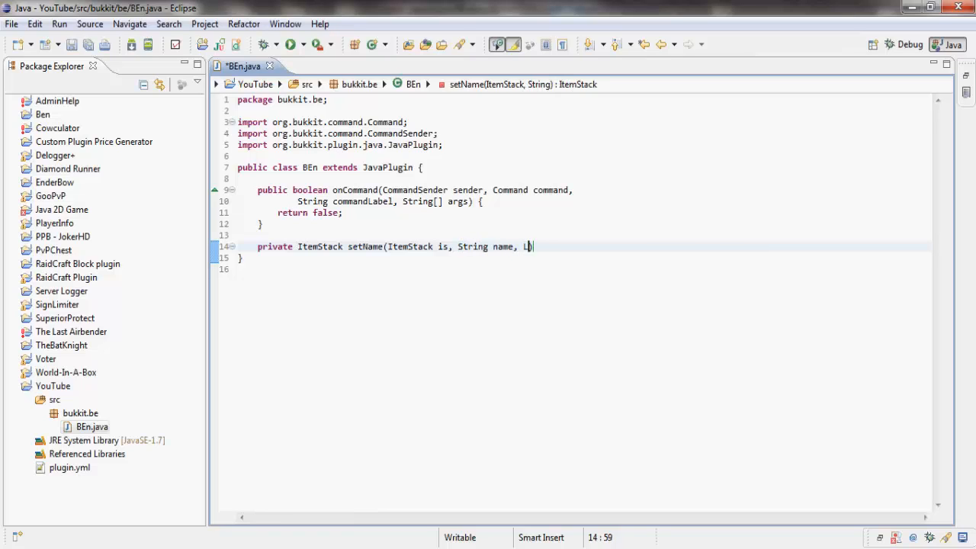
text(ist<String>)
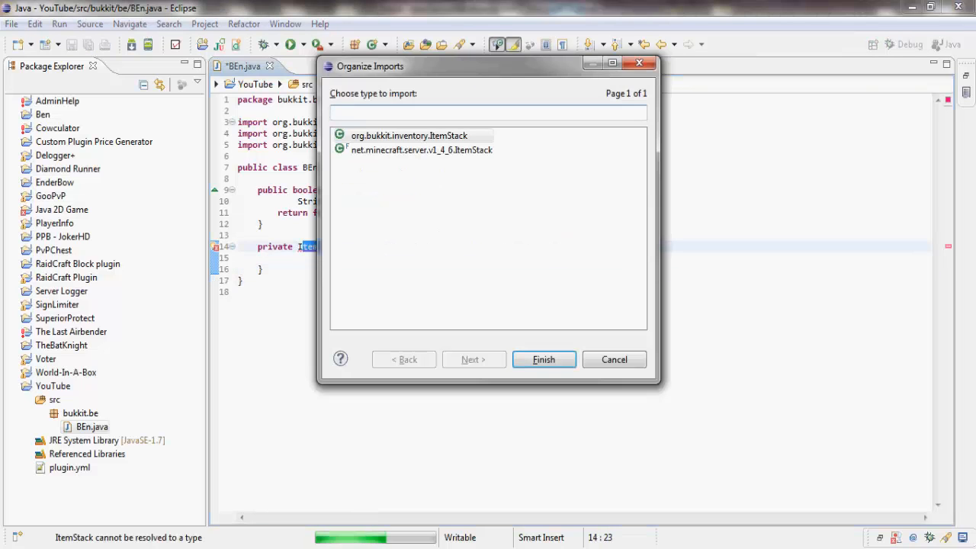
click(544, 359)
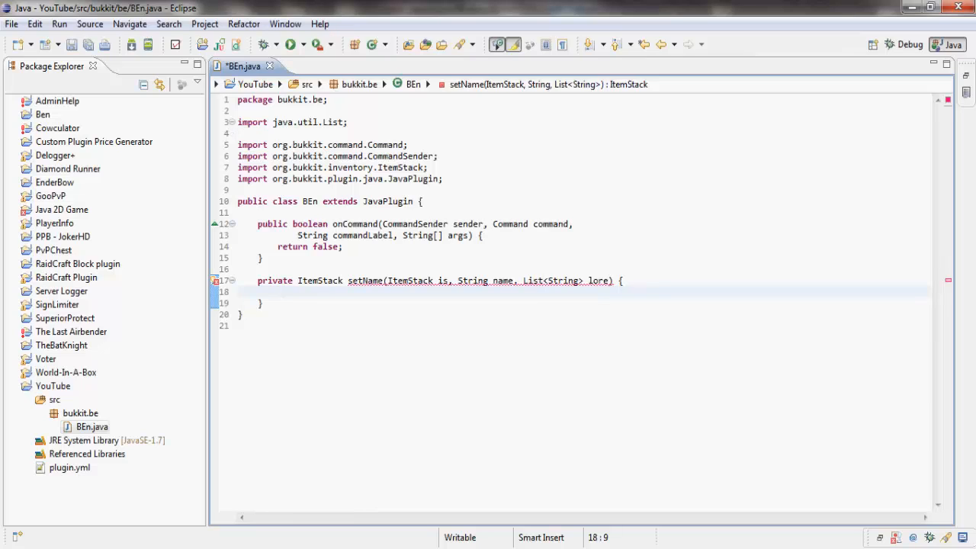
Store the item's meta in ItemMeta im = is.getItemMeta().
text(ItemMeta i)
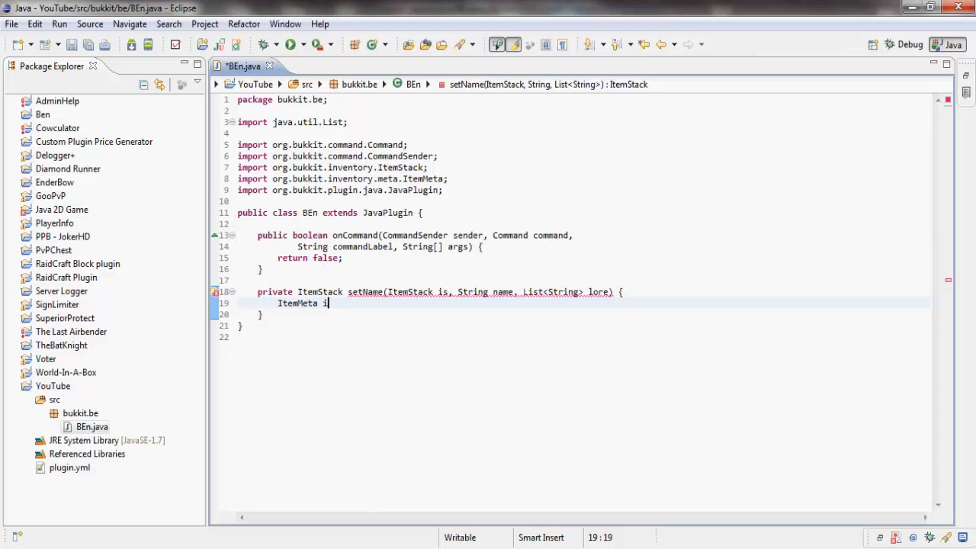
text(m = is.)
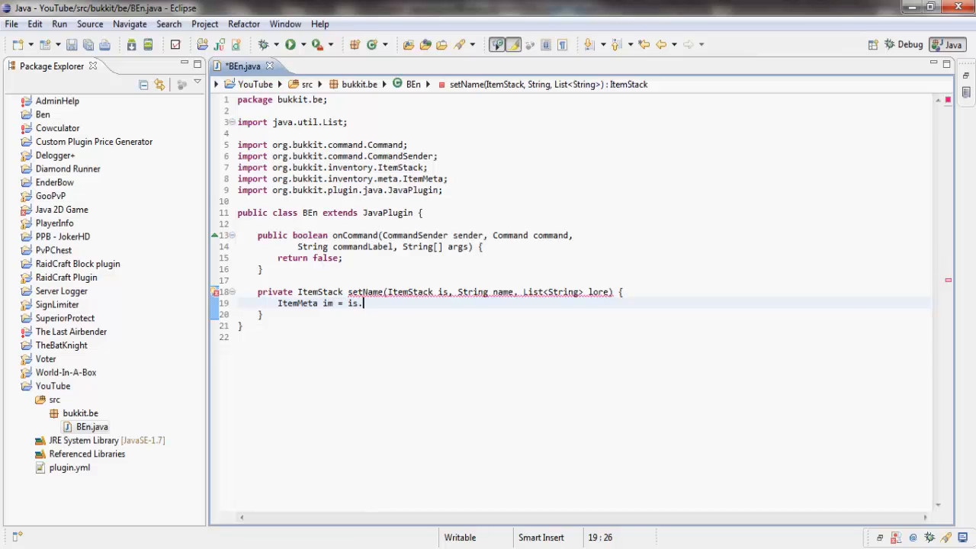
text(getItemMeta();)
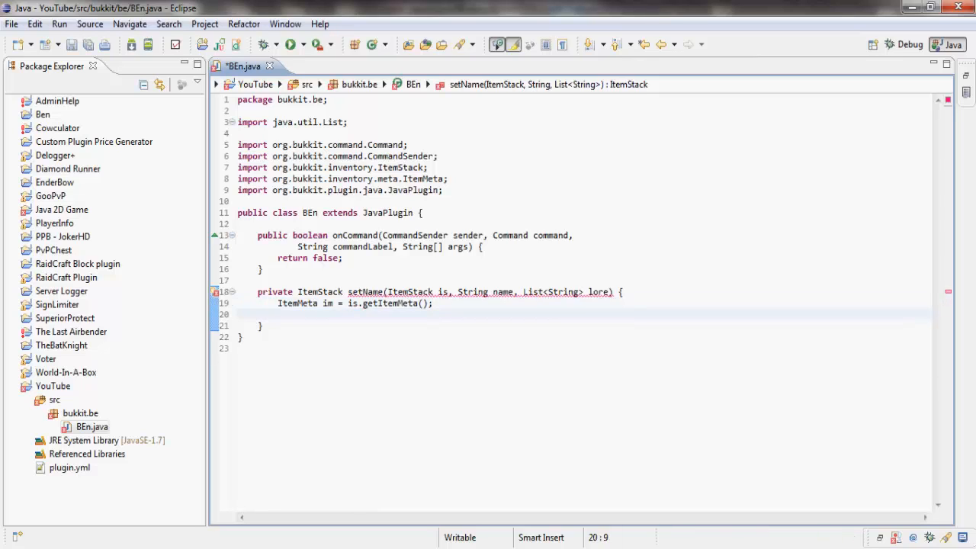
text(im.)
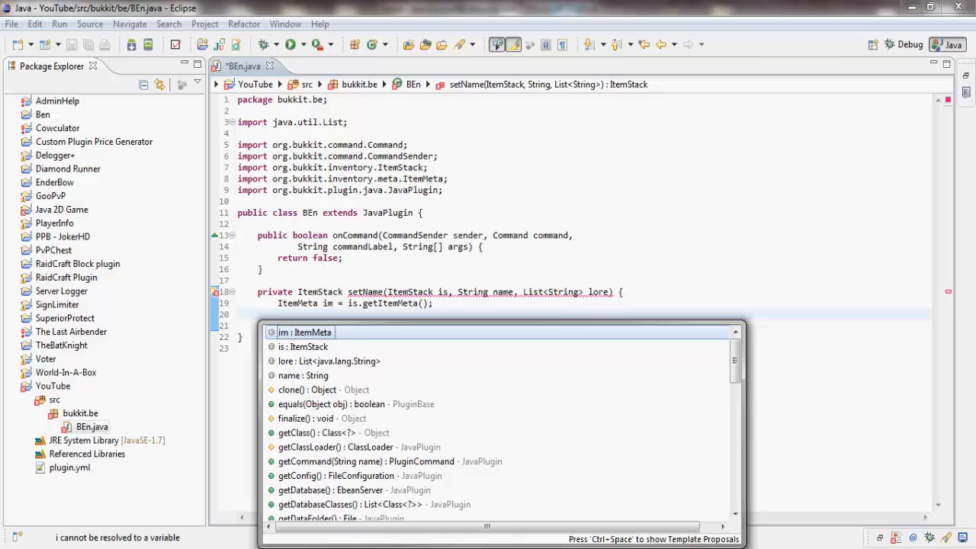
key(Escape)
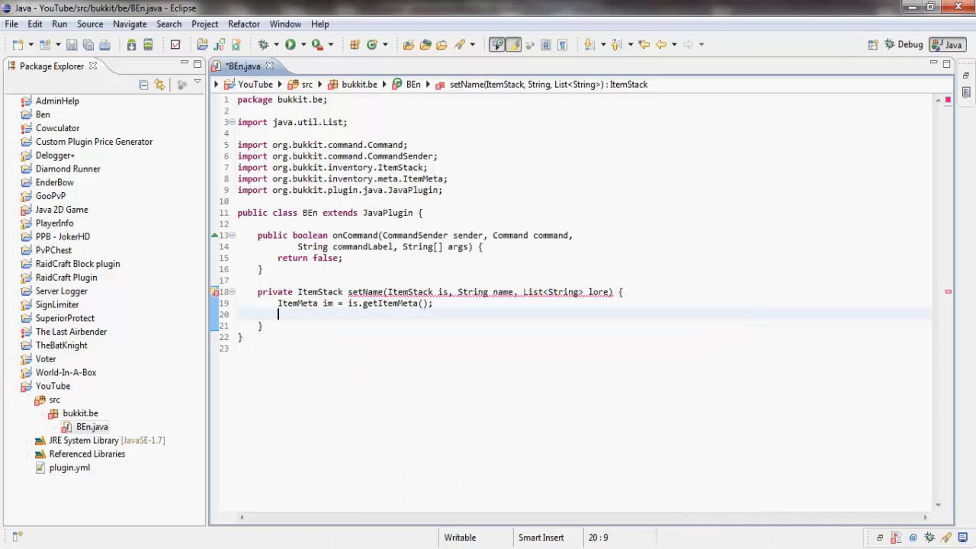
Set display name and lore when non-null, apply the meta, and return is.
text(if(name !)
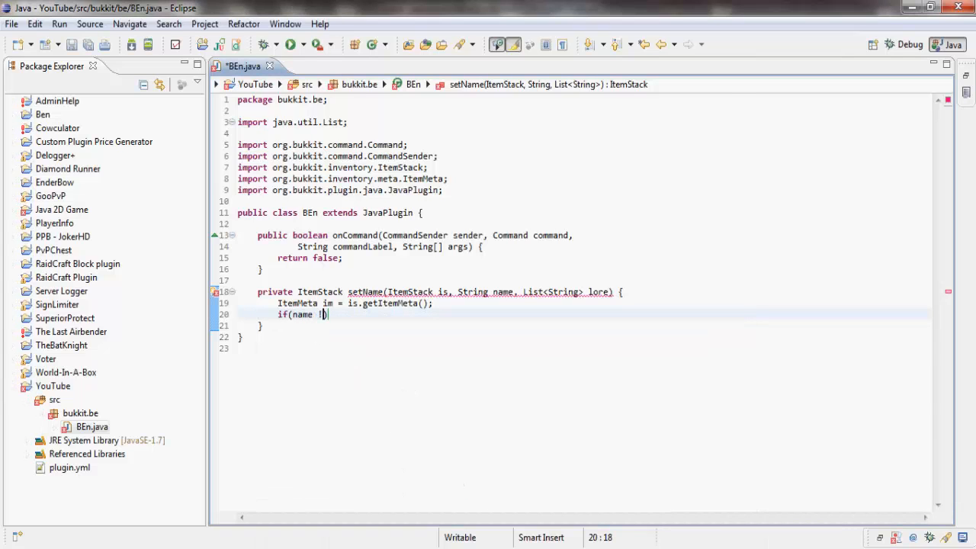
text(= null))
text(im.)
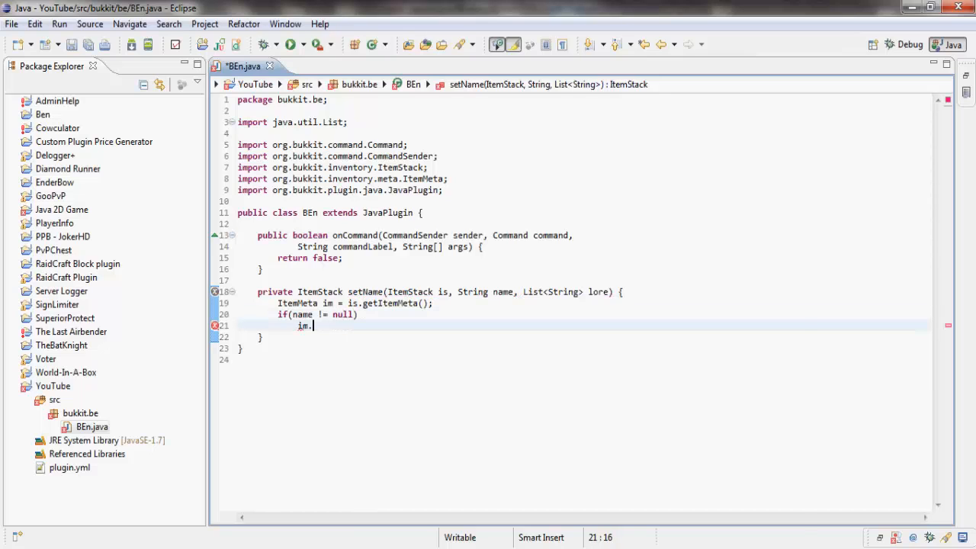
text(setDisplayName(name);)
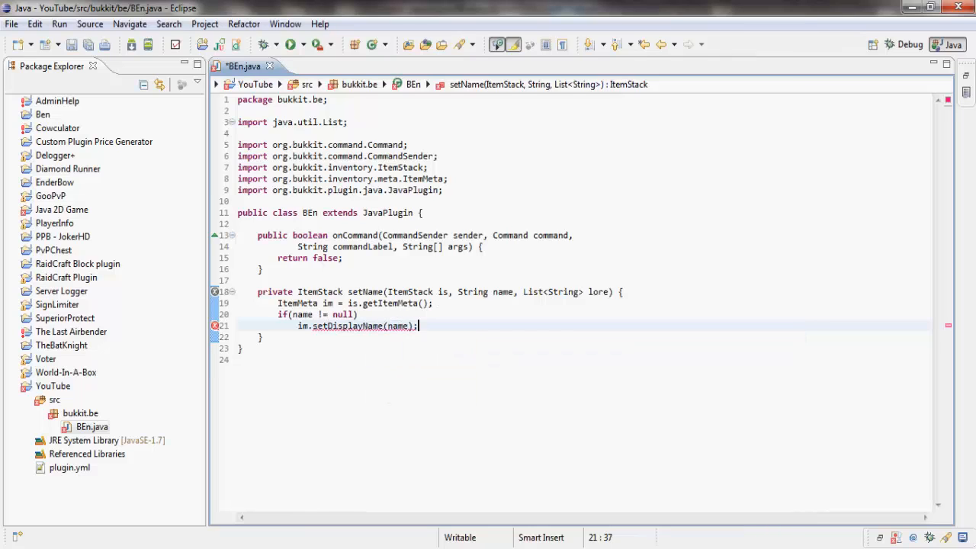
text(if(lore !)
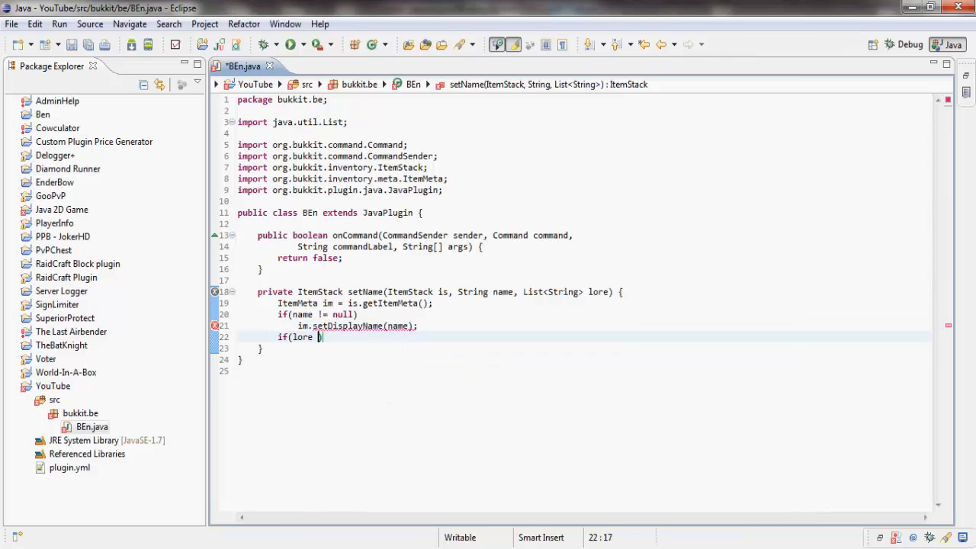
text(!= null))
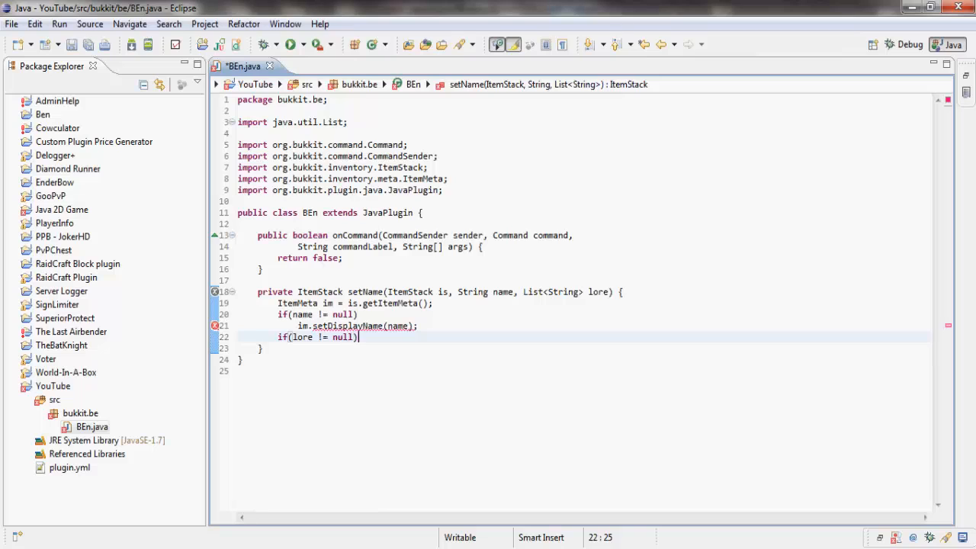
text({)
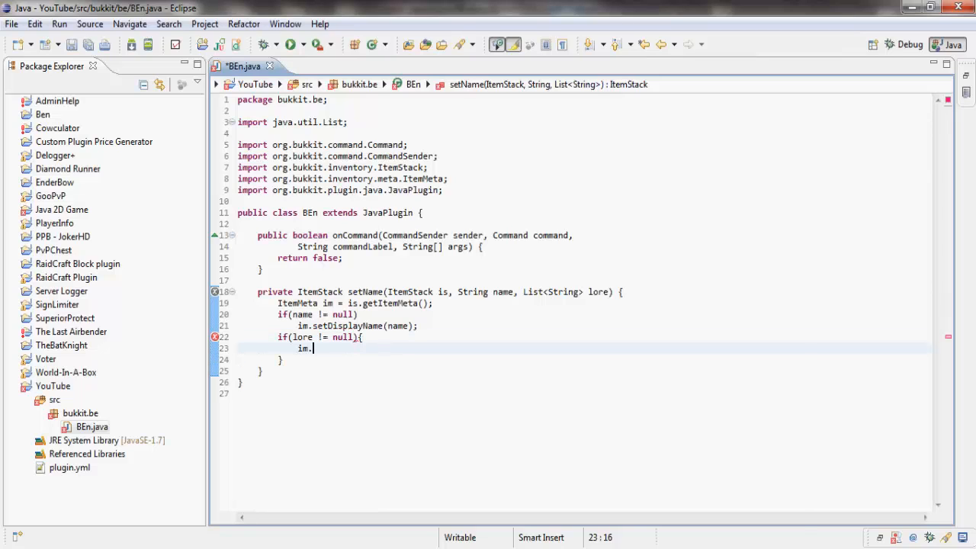
text(setLore(lore);)
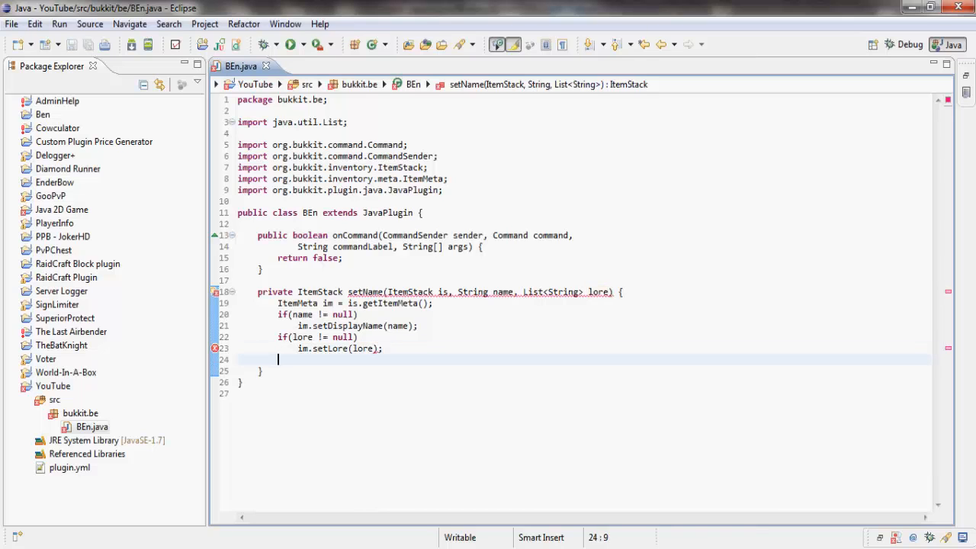
text(is.setItemMeta(im);)
text(return is;)
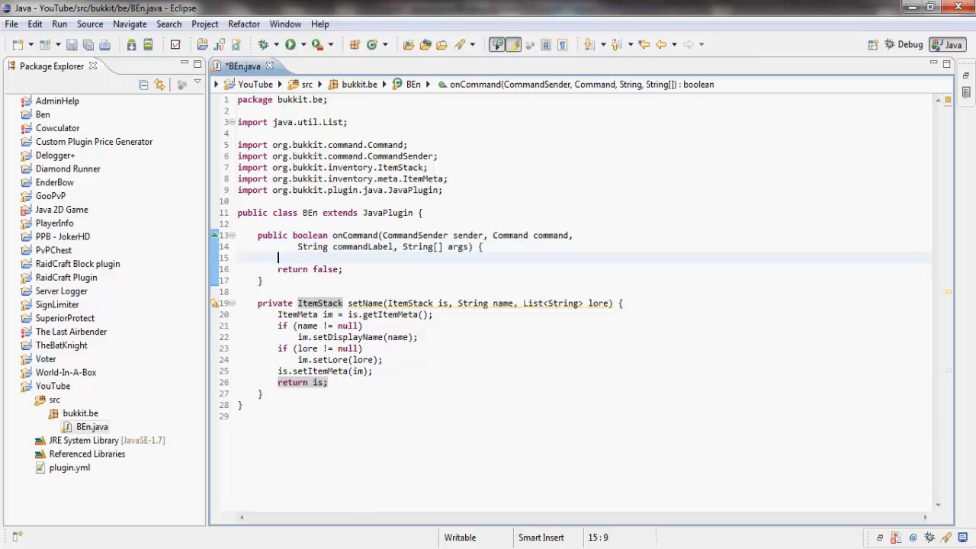
Add an if block for commandLabel.equalsIgnoreCase("something").
text(if(commandLabel)
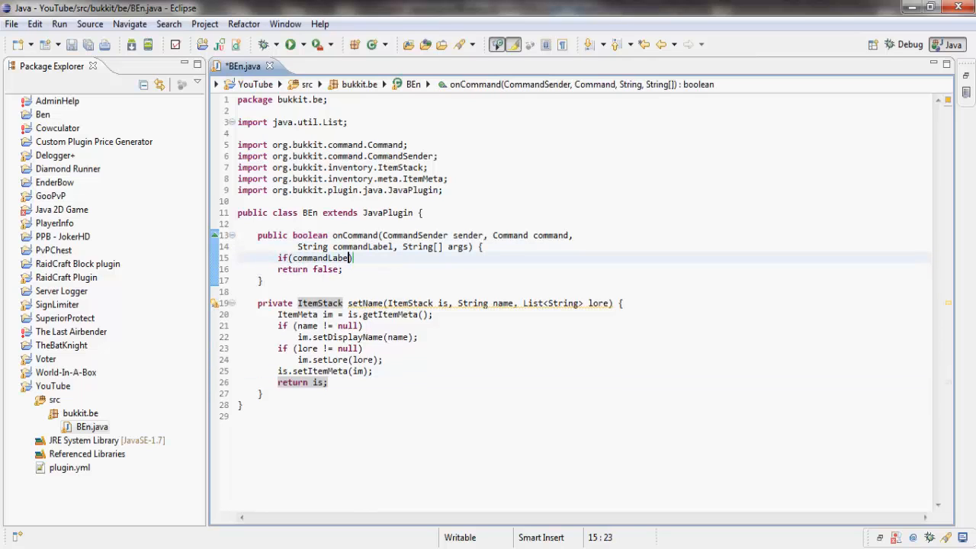
text(.equalsIgnoreCase(")
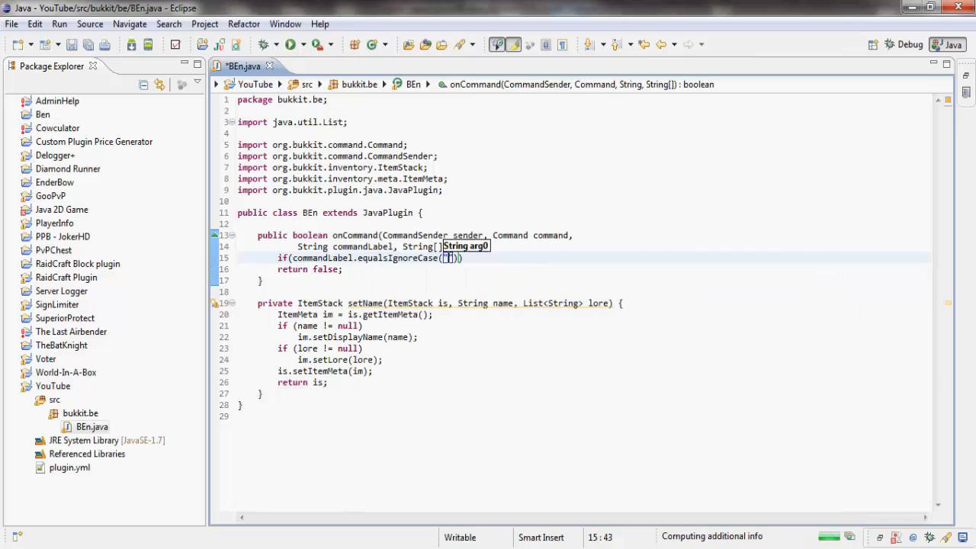
text(itemme)
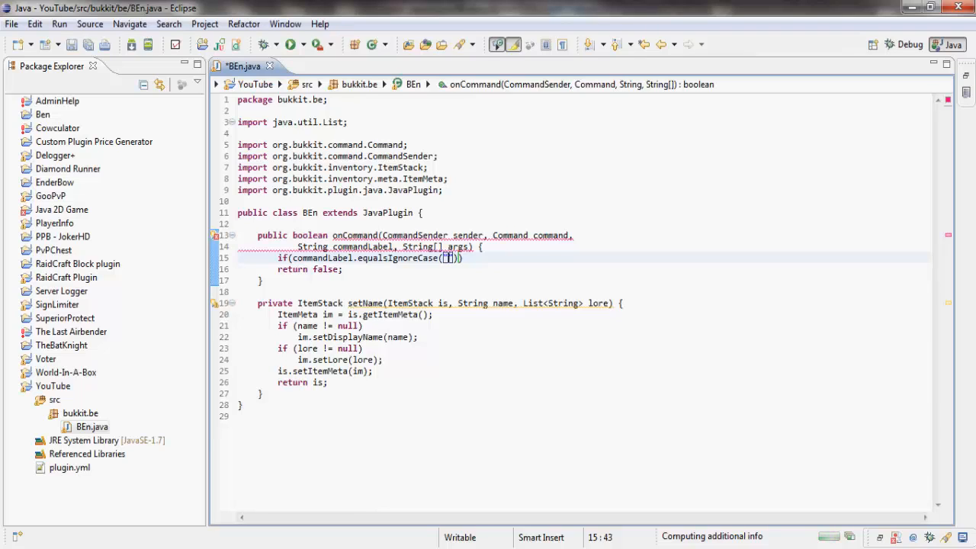
text(something)
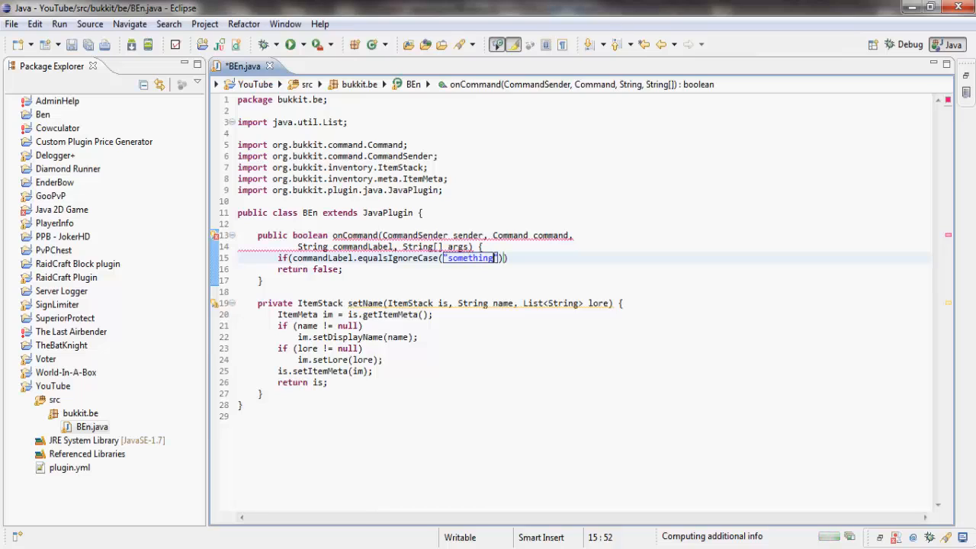
text(){)
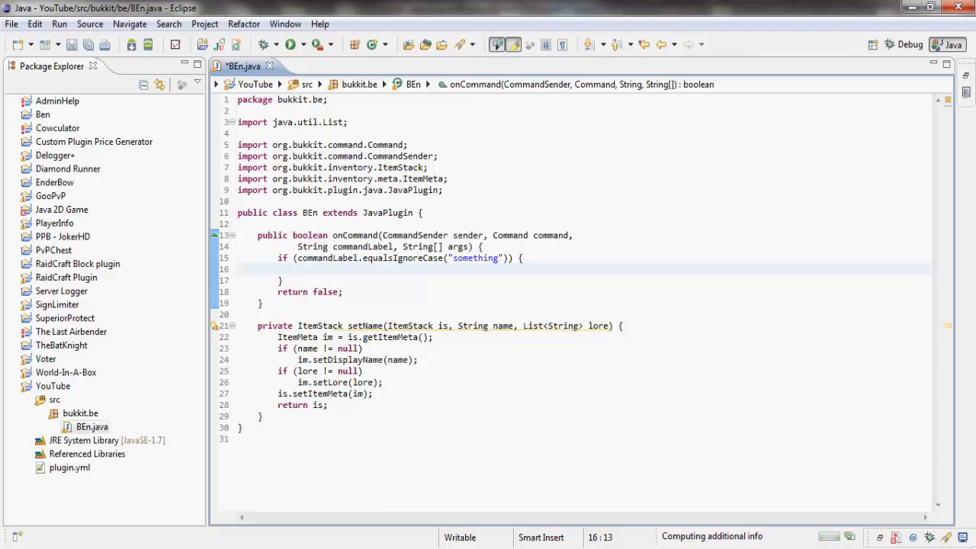
Add the sword to the player's inventory via setName on a new DIAMOND_SWORD ItemStack.
text(()
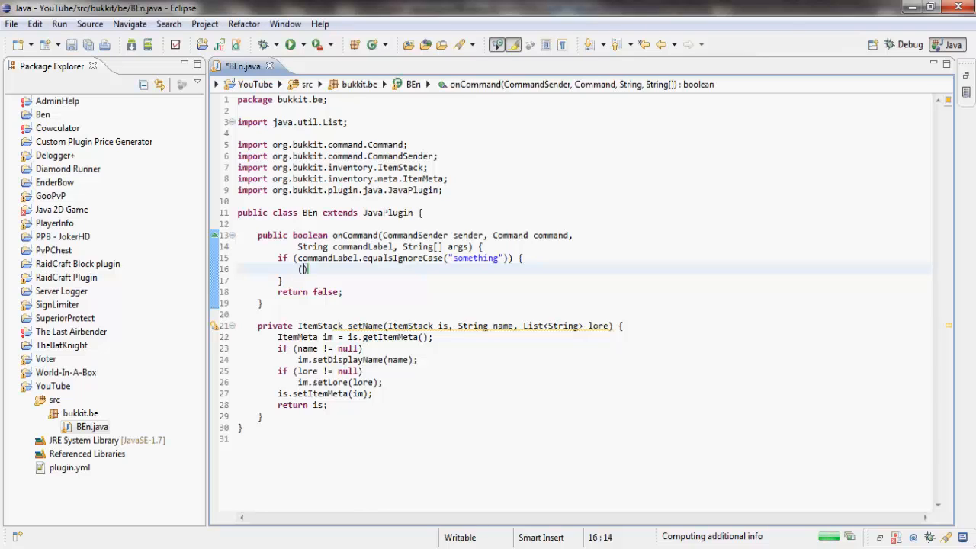
text((Player)
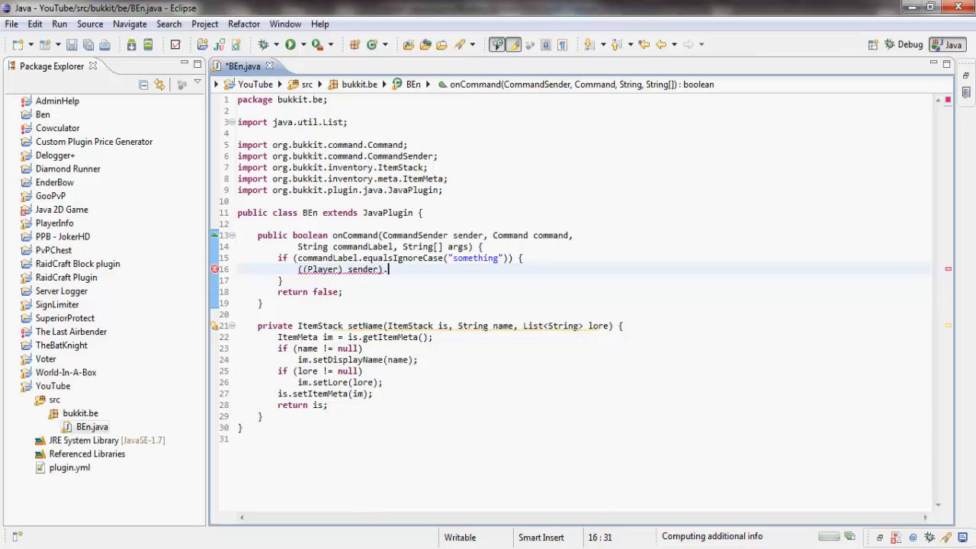
text(getInventory().)
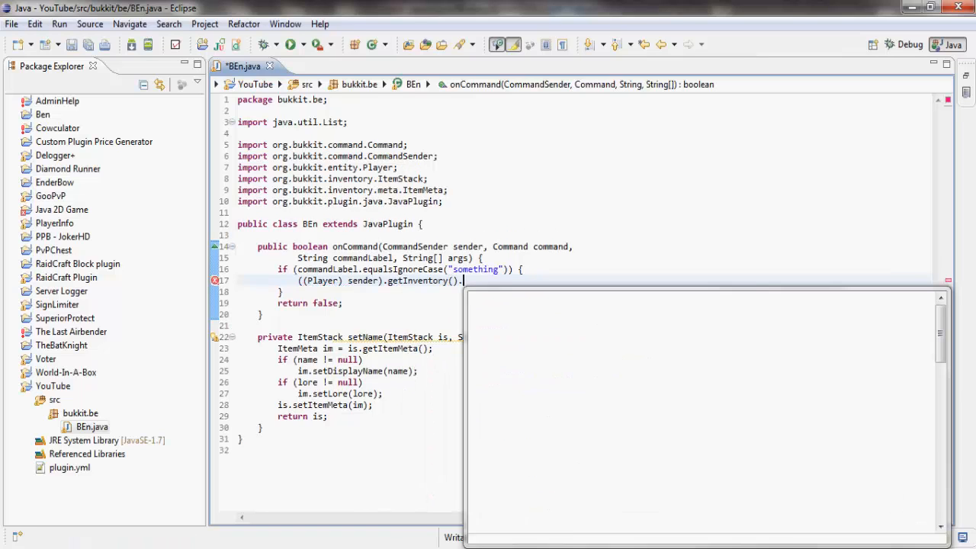
text(addItem(setNam)
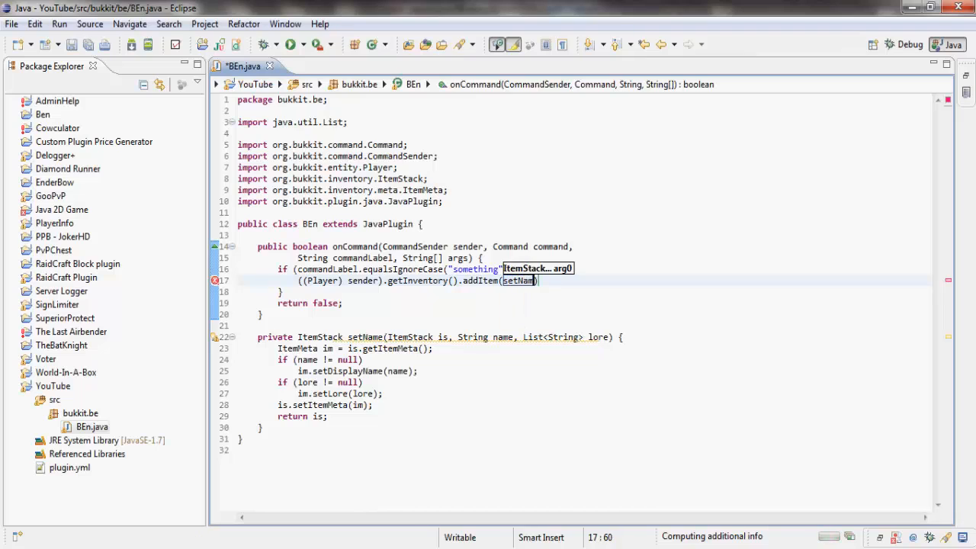
text(new)
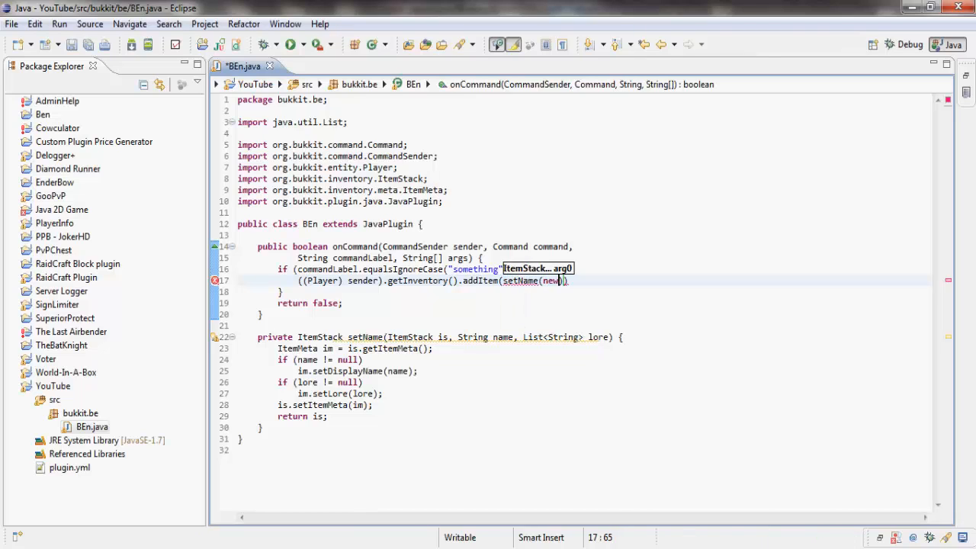
text(ItemStack())
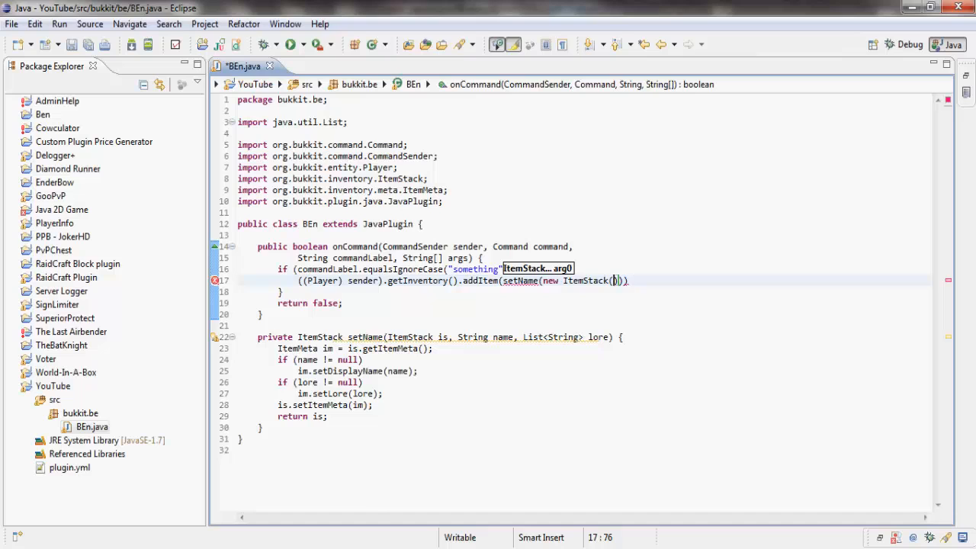
text(Material.)
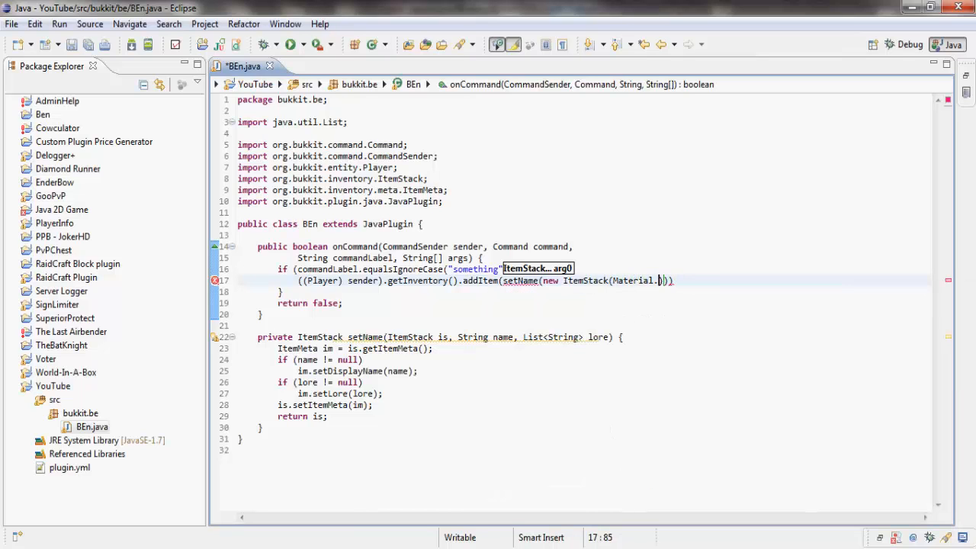
text(DIAMOND)
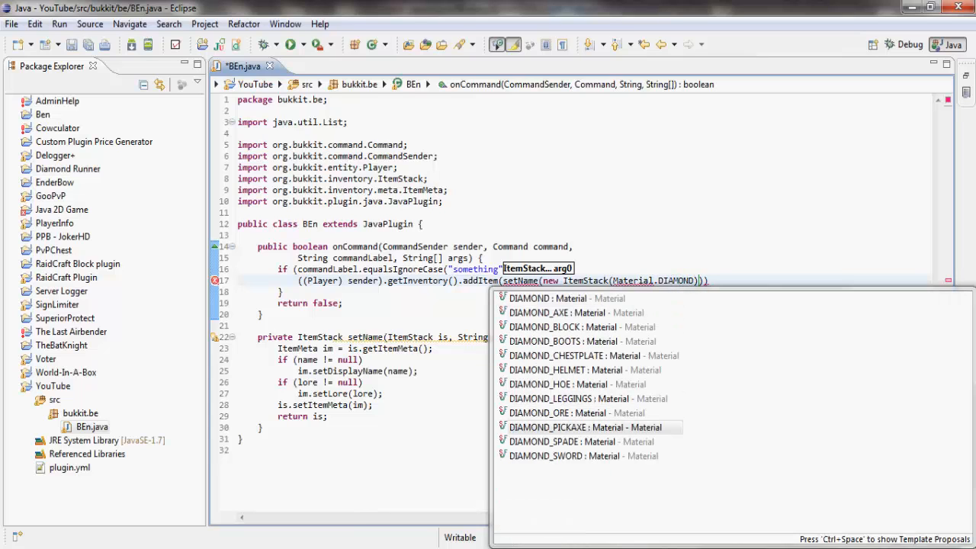
click(563, 456)
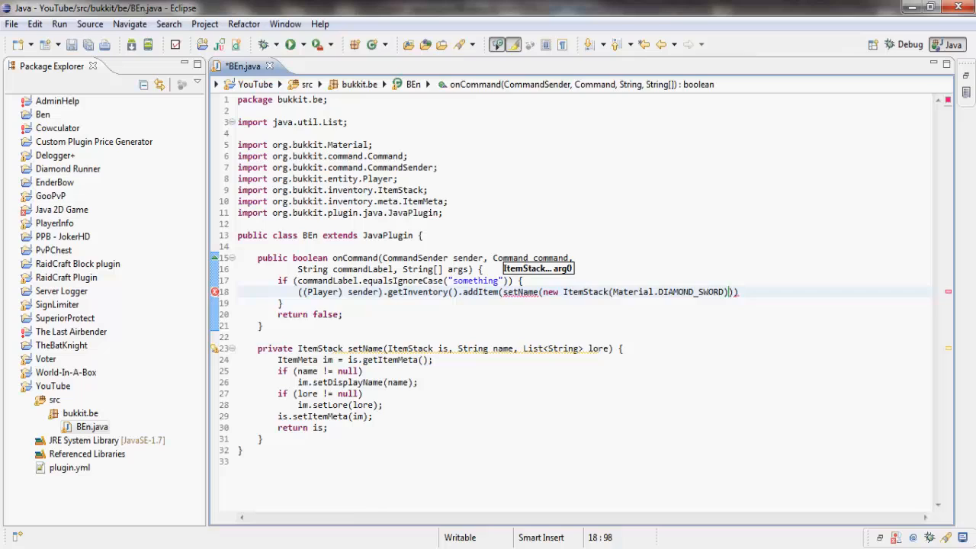
Pass args[0] as the sword name and begin a List declaration.
text(, args)
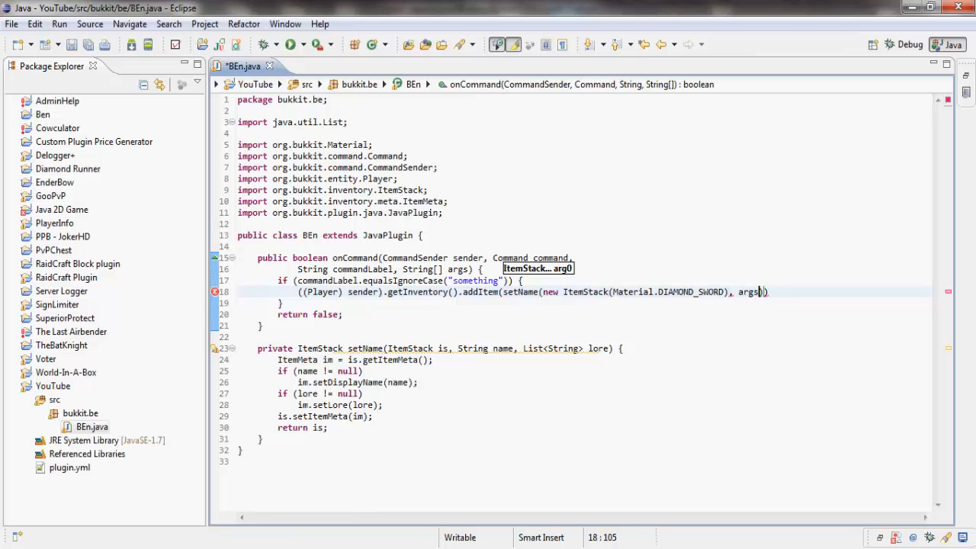
text([0,)
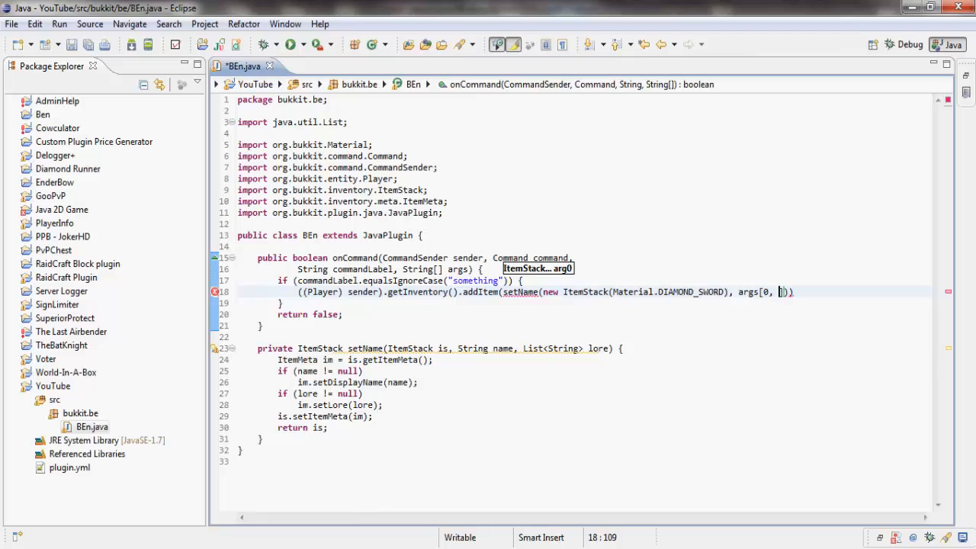
key(BackSpace)
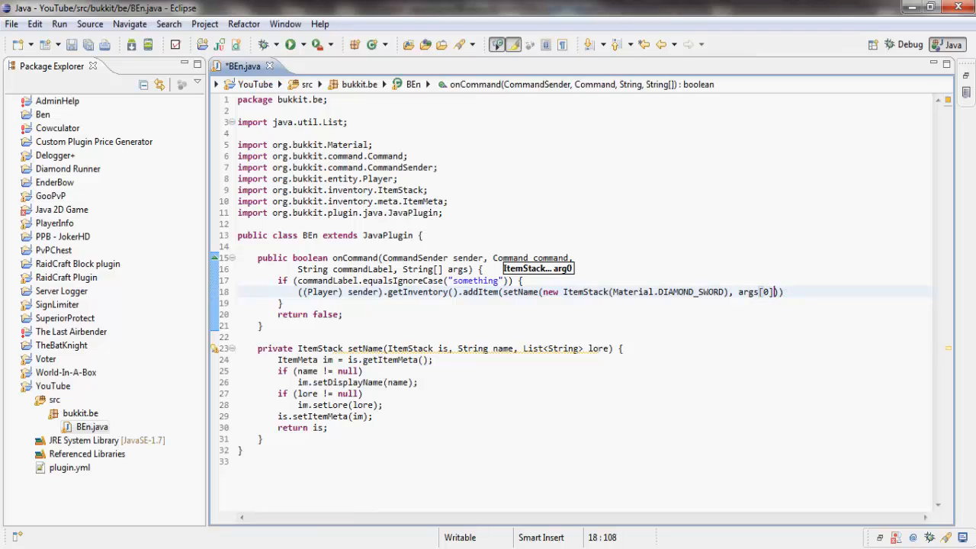
text();)
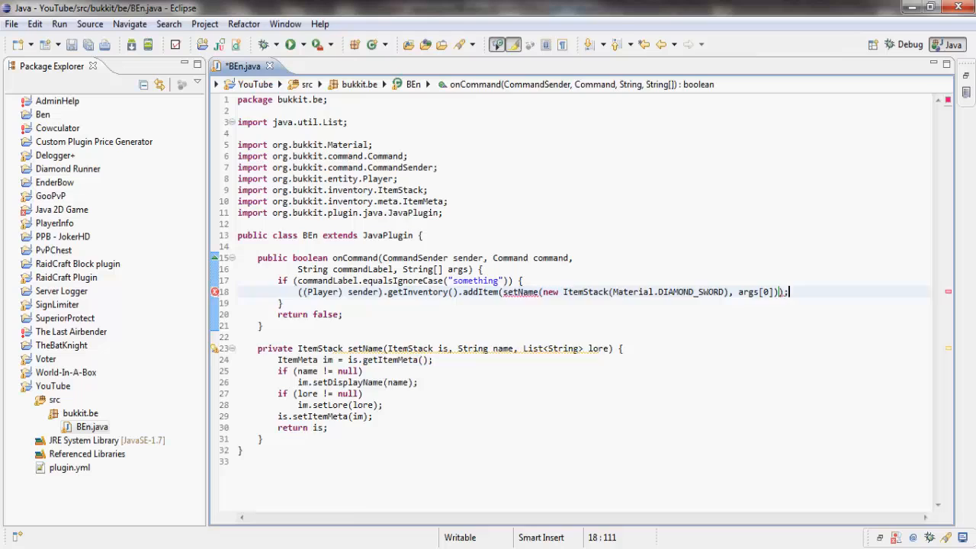
text(List<String> ls =)
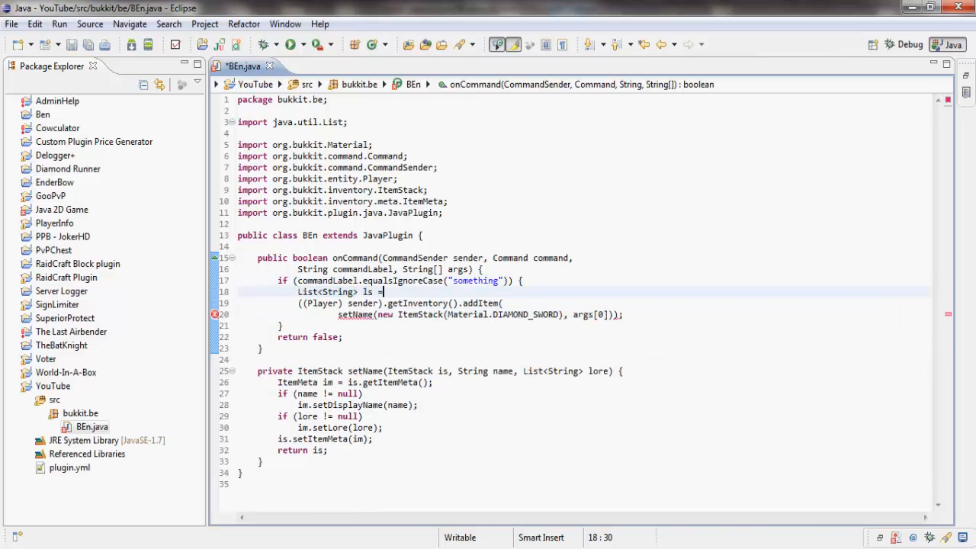
Create ArrayList ls holding args[1] as setName's lore, then open plugin.yml.
text(new Array)
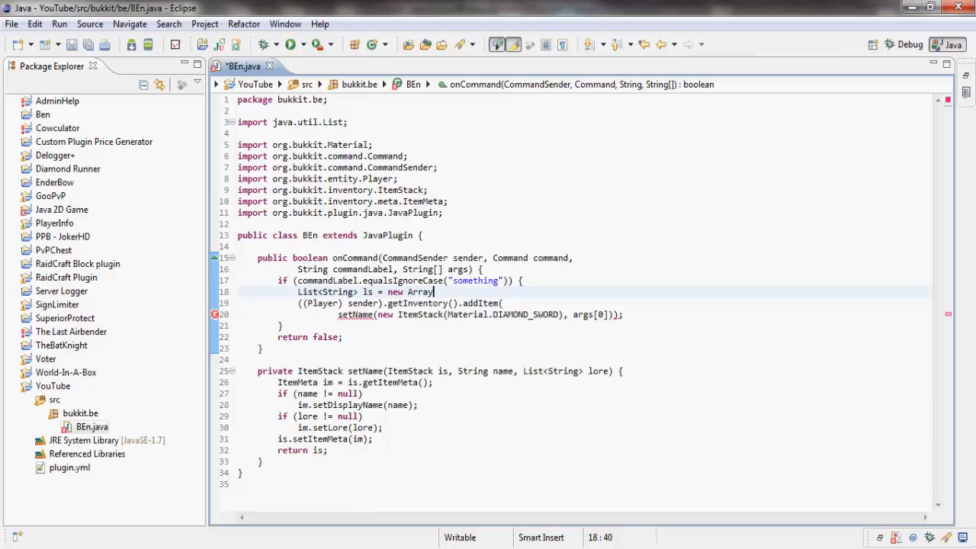
text(ArrayList<>();)
text(ls.add(args[1]);)
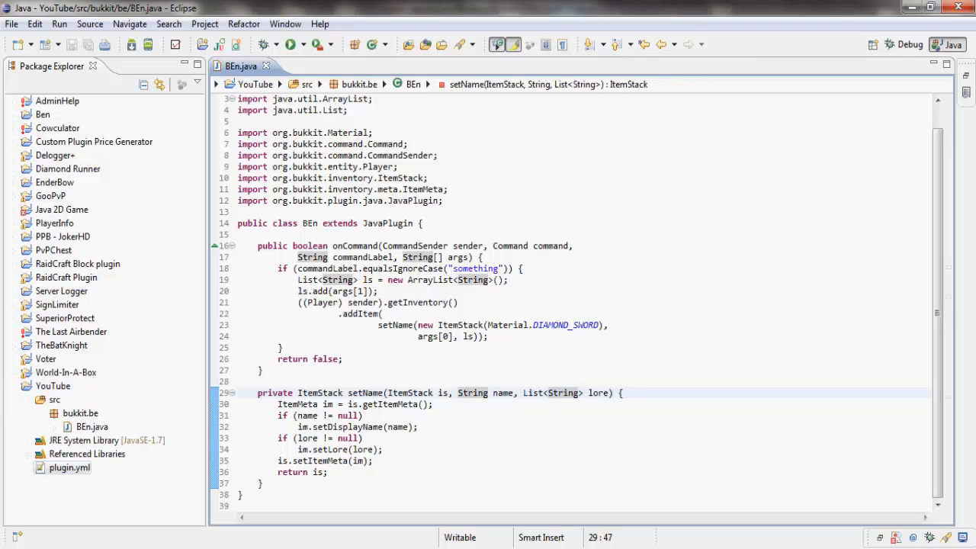
click(263, 483)
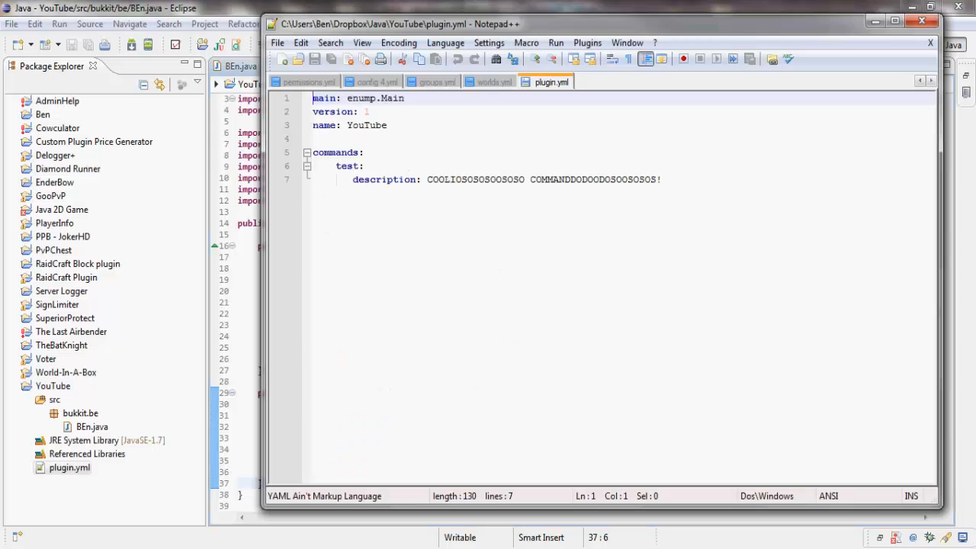
In plugin.yml, rename command 'test' to 'something' and set main to bukkit.be.BEn.
double_click(346, 165)
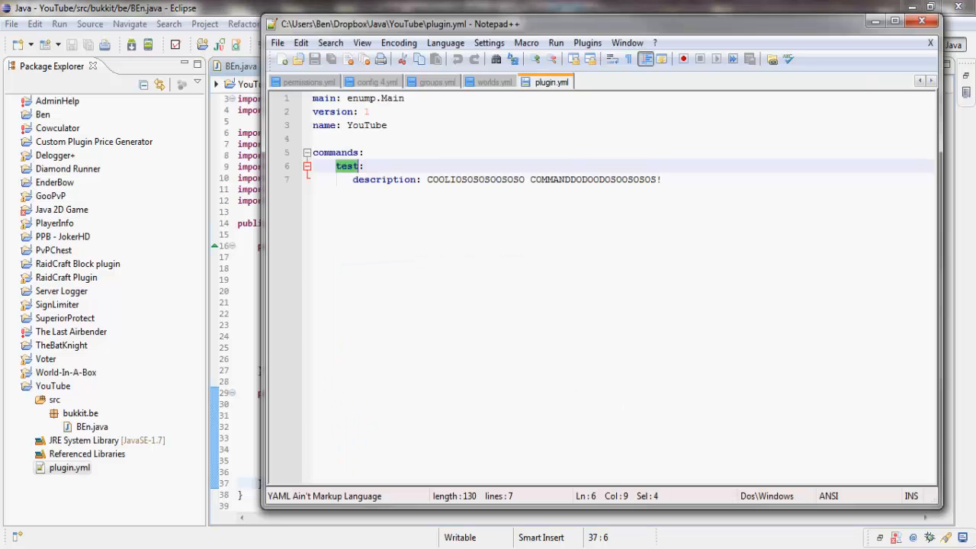
text(someth:)
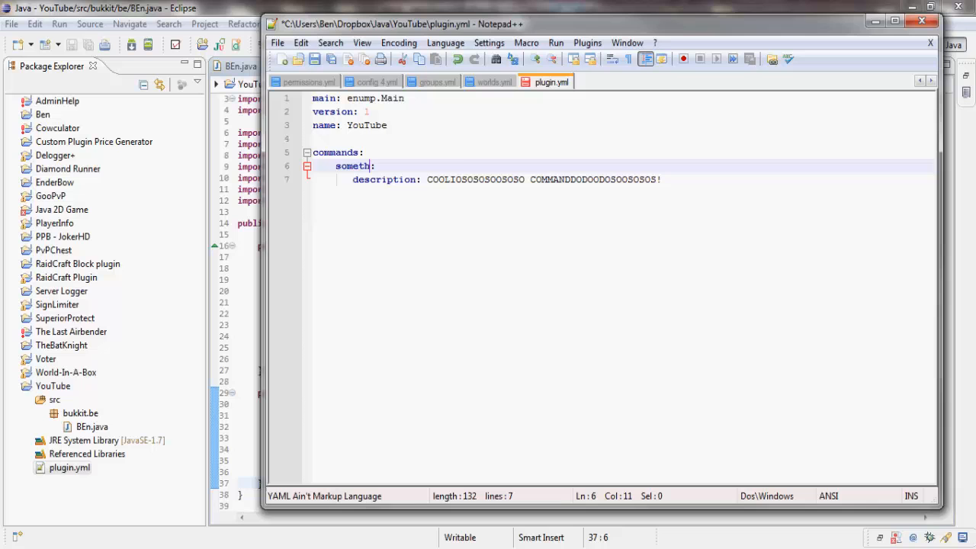
text(ing)
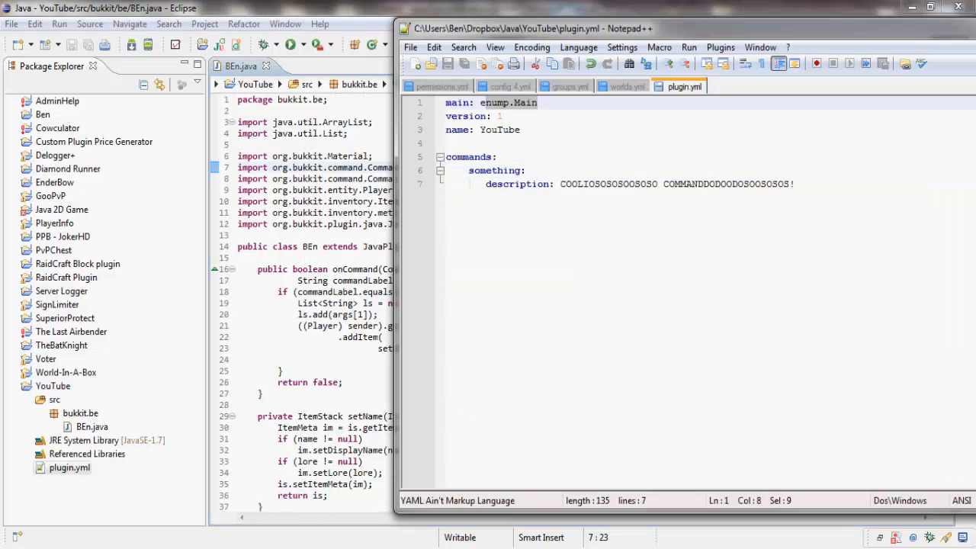
text(ebu)
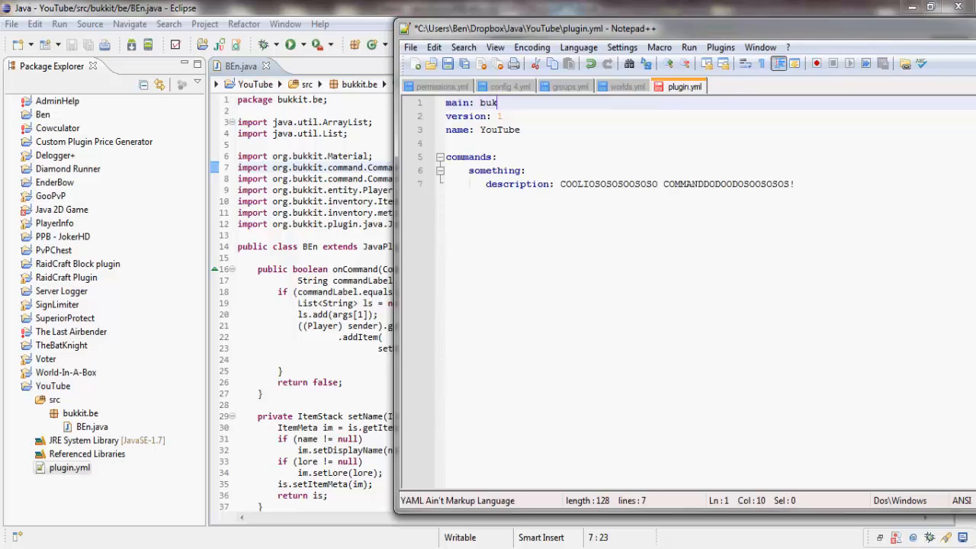
text(kit.be)
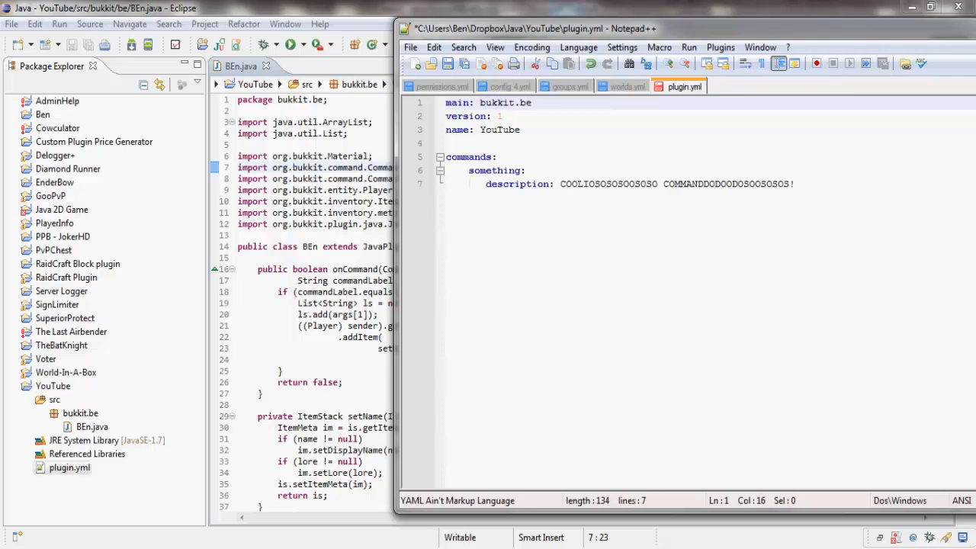
text(.BEn)
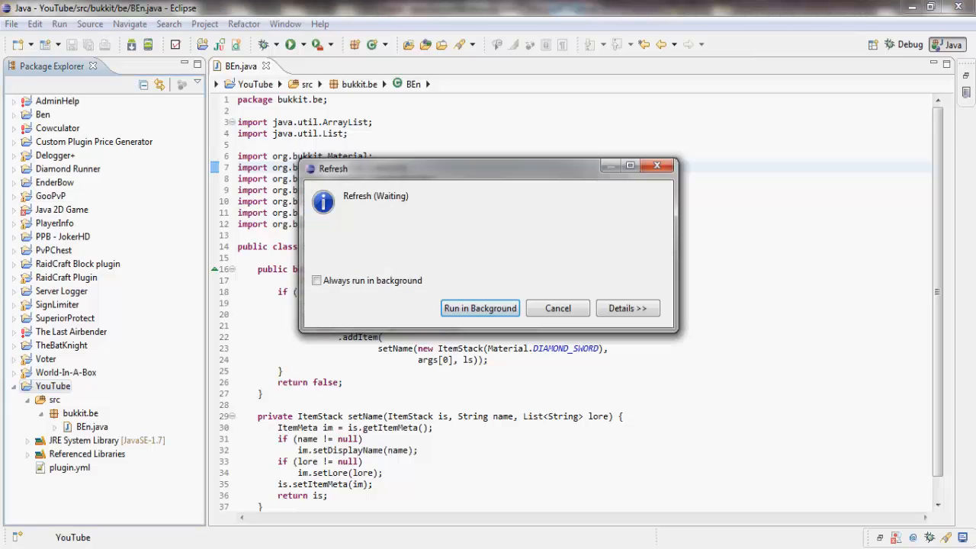
Dismiss the refresh window and start a JAR file export of the YouTube project.
click(480, 308)
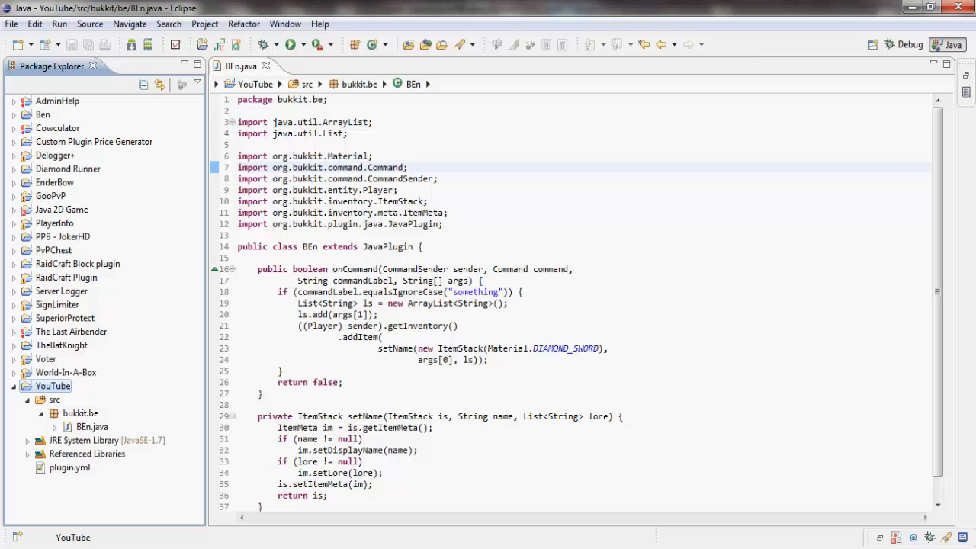
right_click(53, 386)
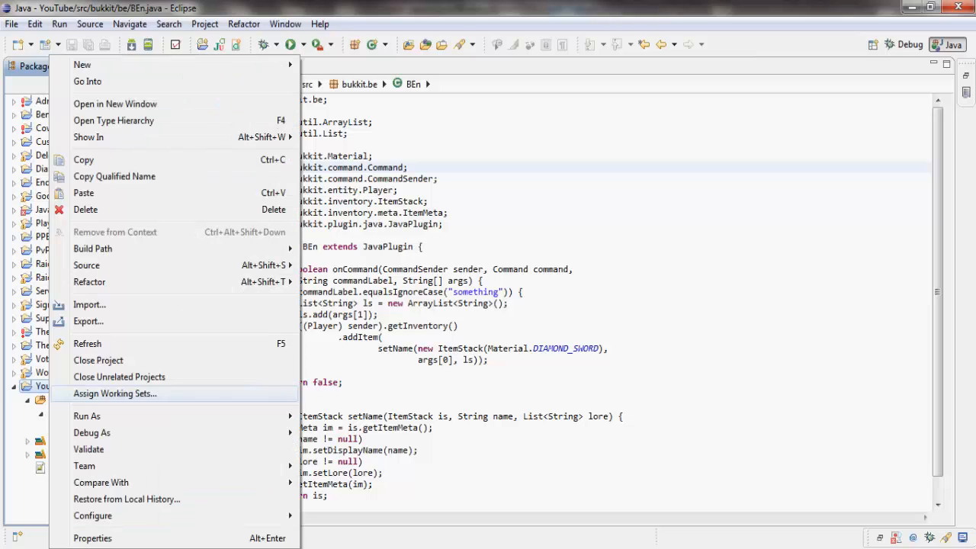
click(88, 321)
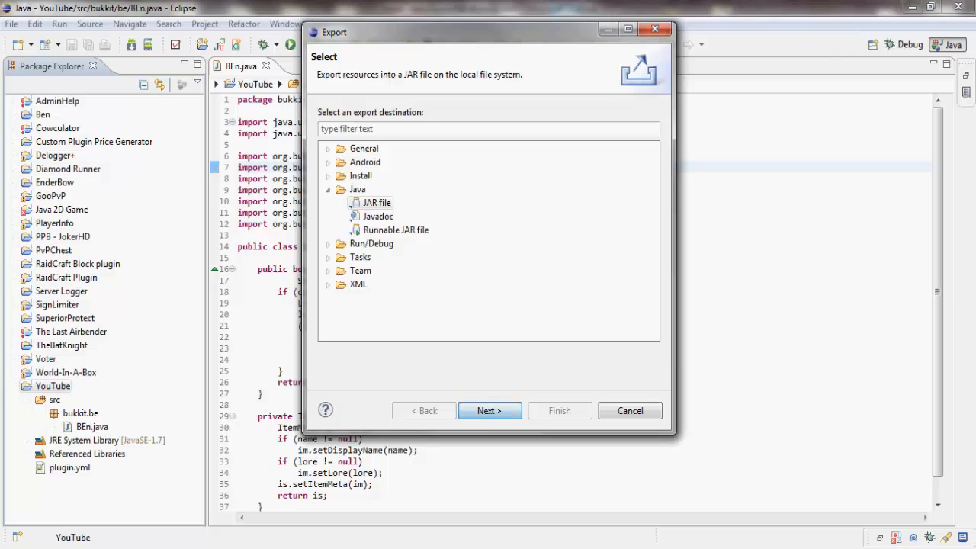
click(489, 410)
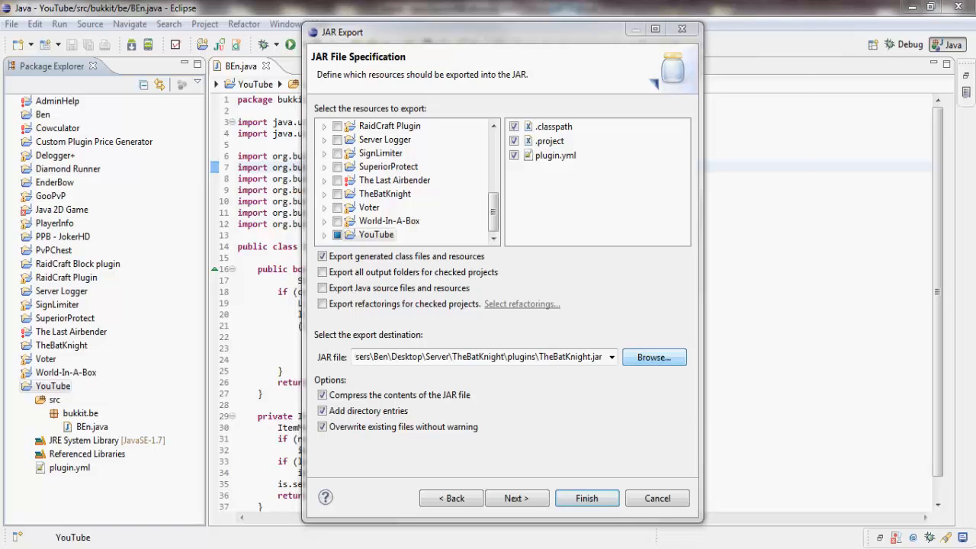
Save the JAR into Server\plugins under an existing Item plugin file name.
click(653, 357)
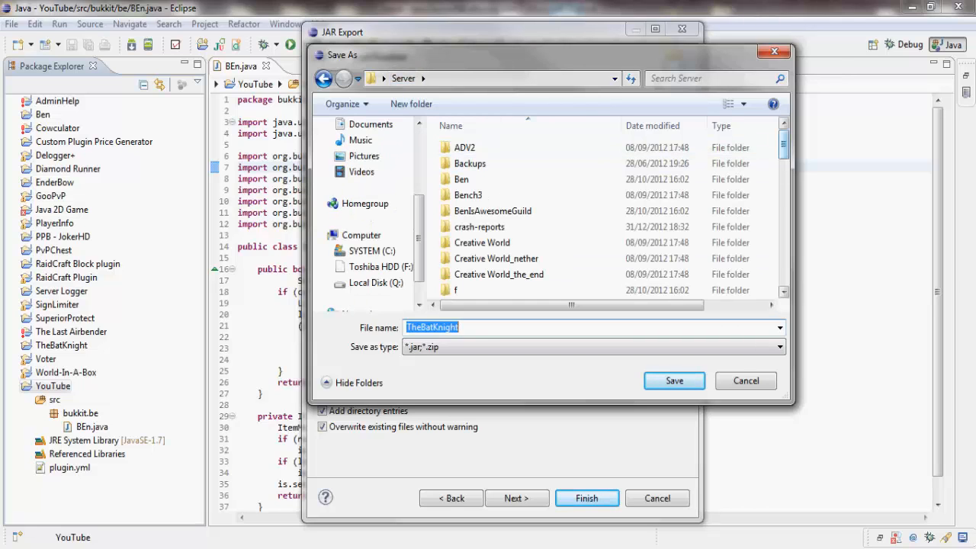
scroll(down, 3)
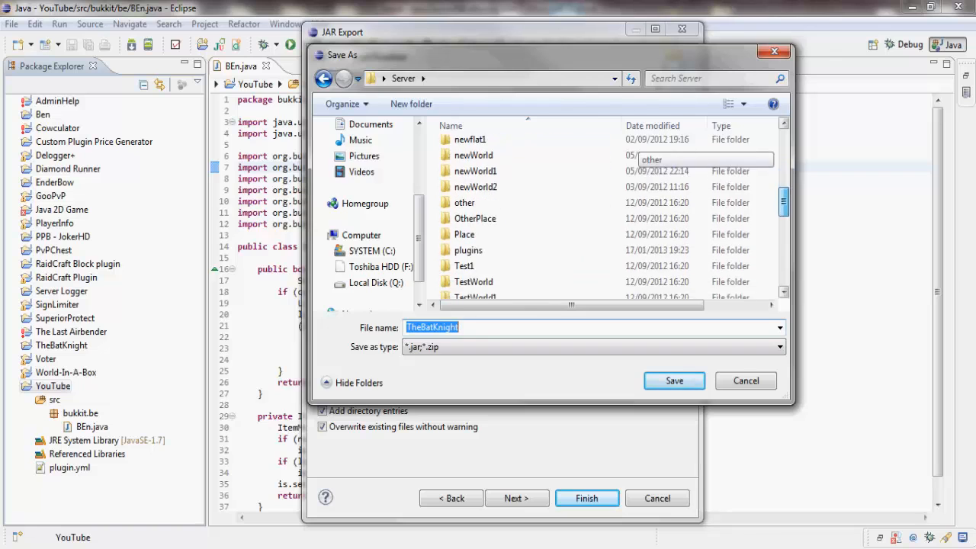
double_click(468, 250)
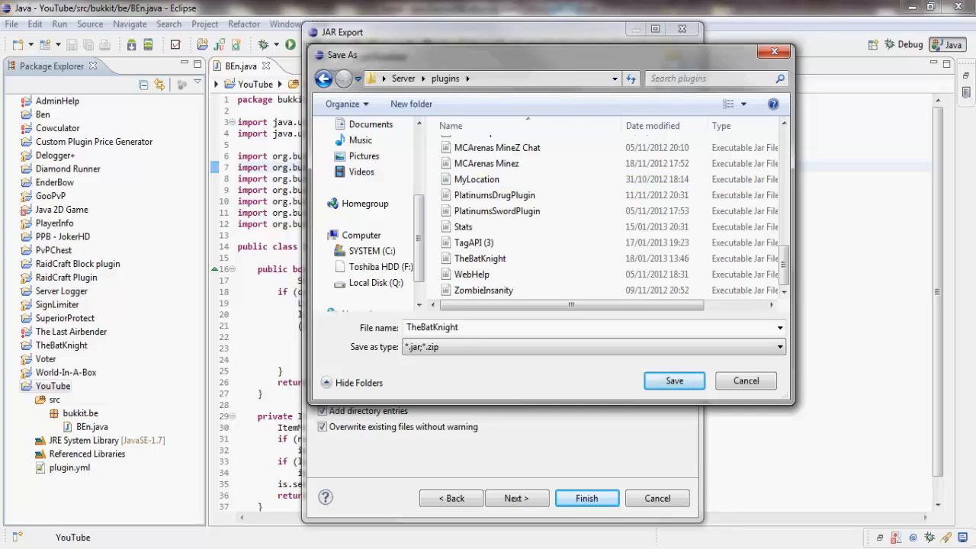
click(489, 163)
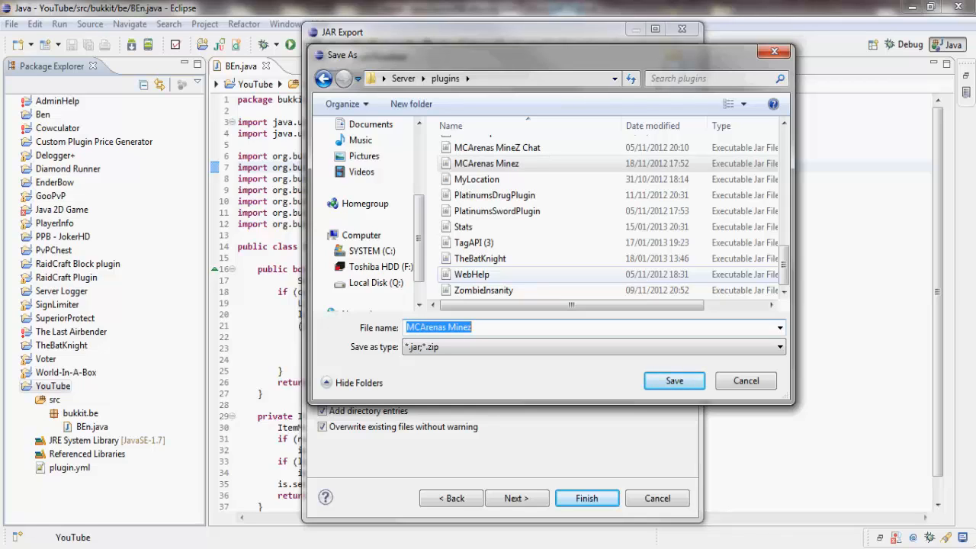
text(Item)
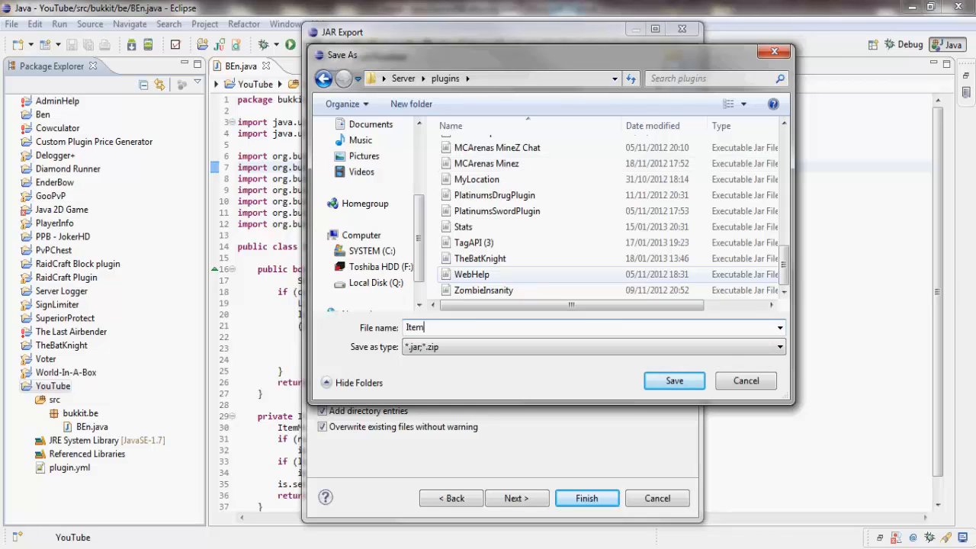
click(674, 381)
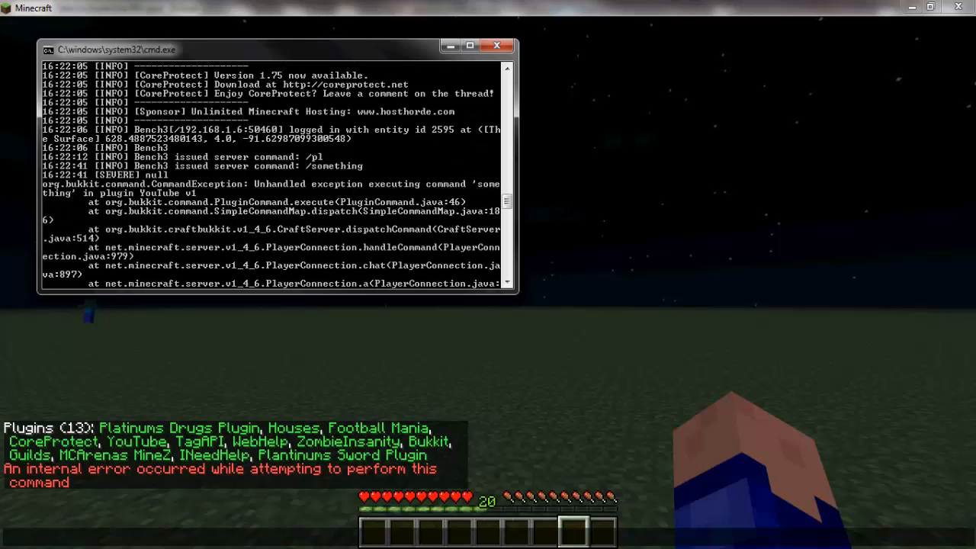
scroll(down, 3)
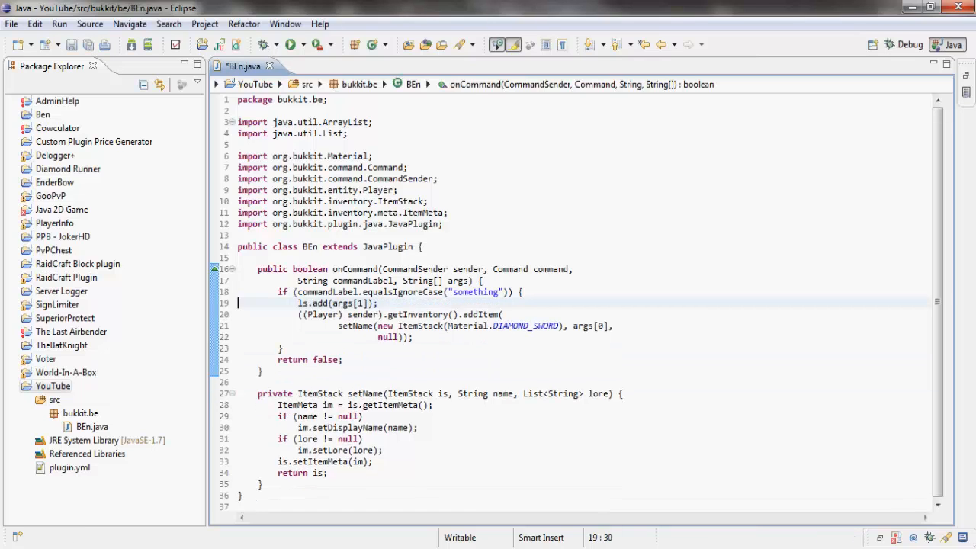
Re-export the YouTube project as a JAR, then select the setName call on lines 20–21.
right_click(53, 386)
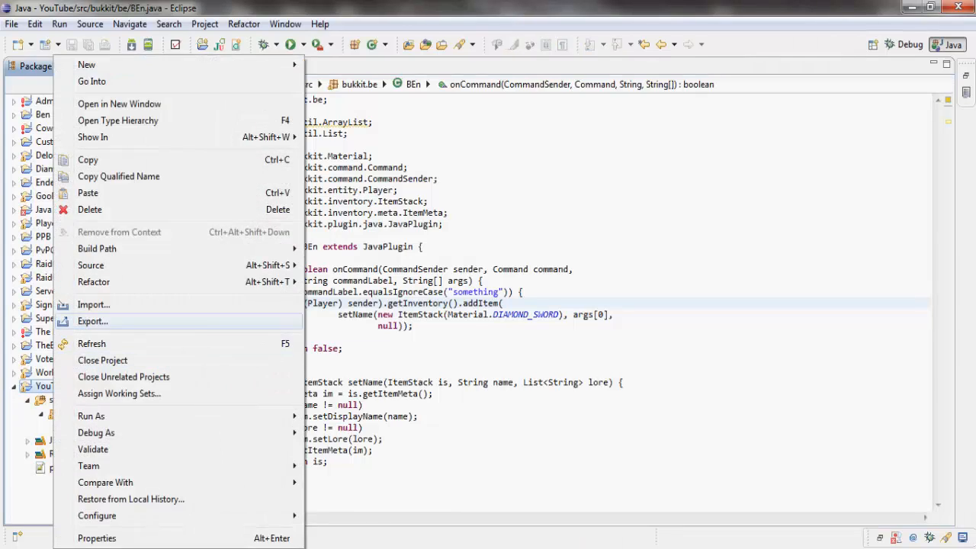
click(93, 321)
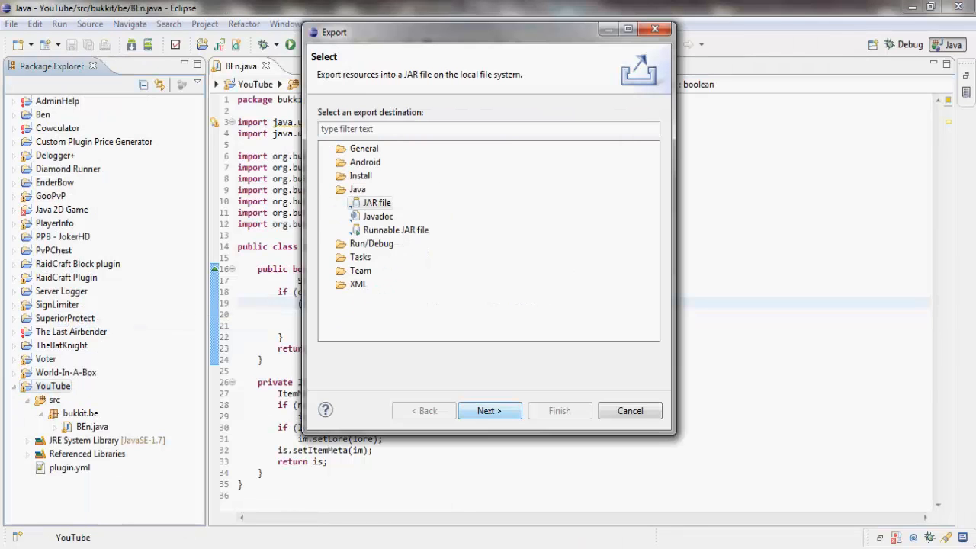
click(489, 411)
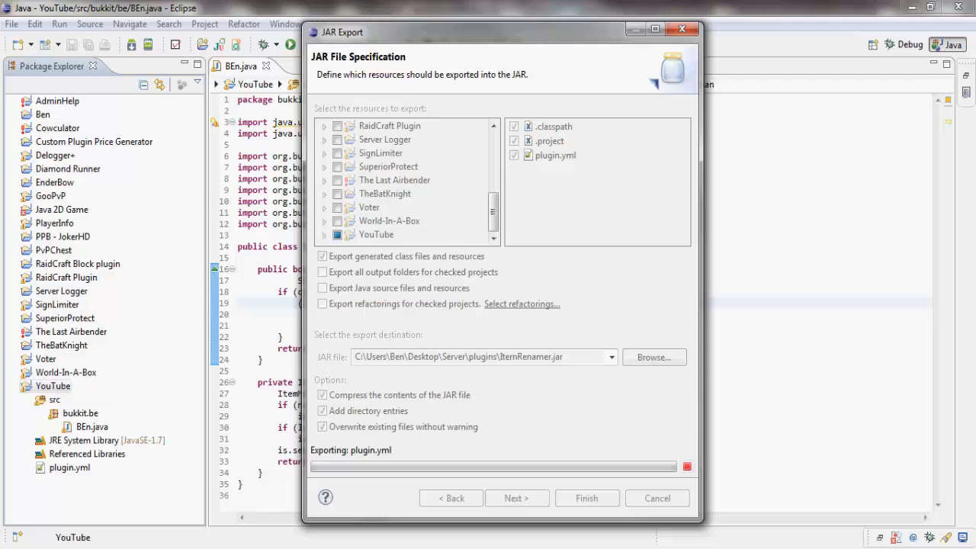
click(586, 498)
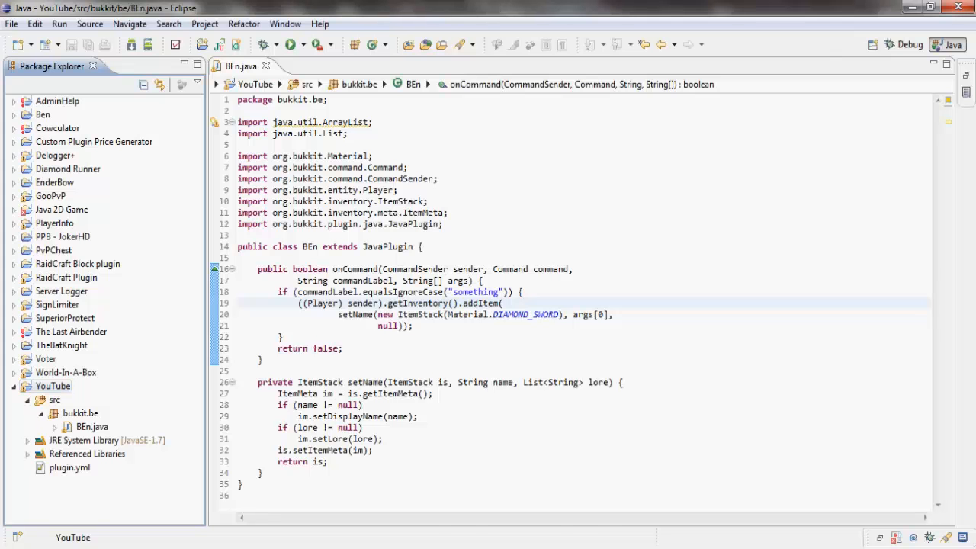
drag(338, 314, 414, 325)
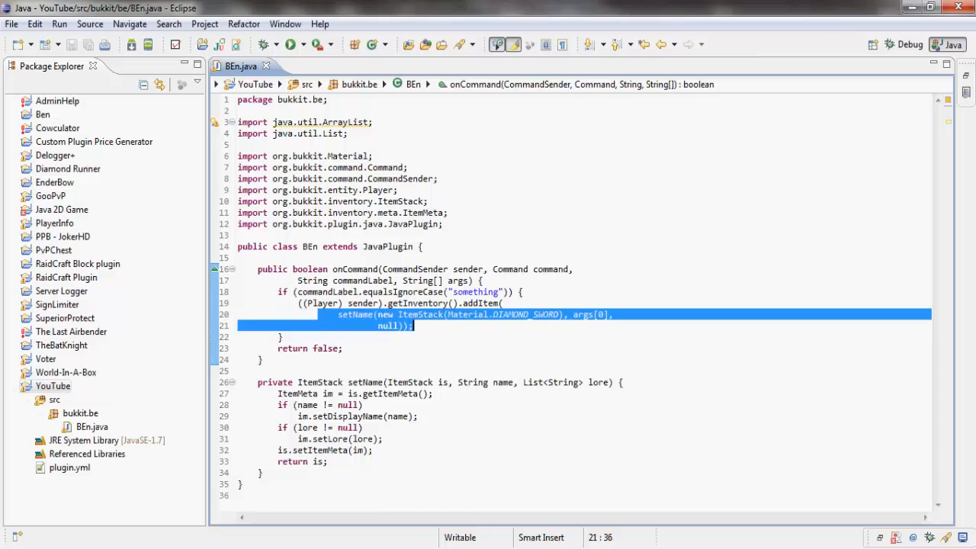
click(412, 326)
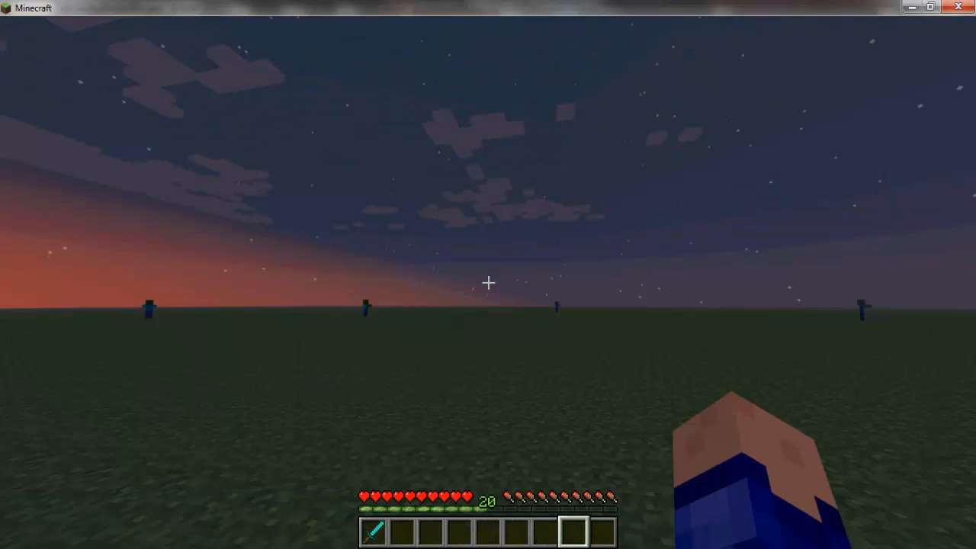
Drop the held sword and run /something BENISAWESOME BECAUSE in chat.
key(e)
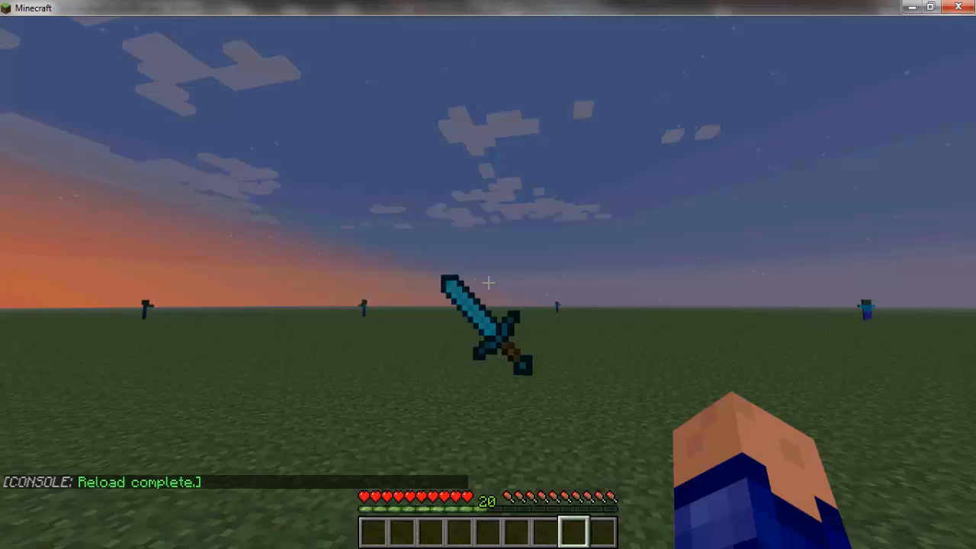
text(/something BENISAWESOME)
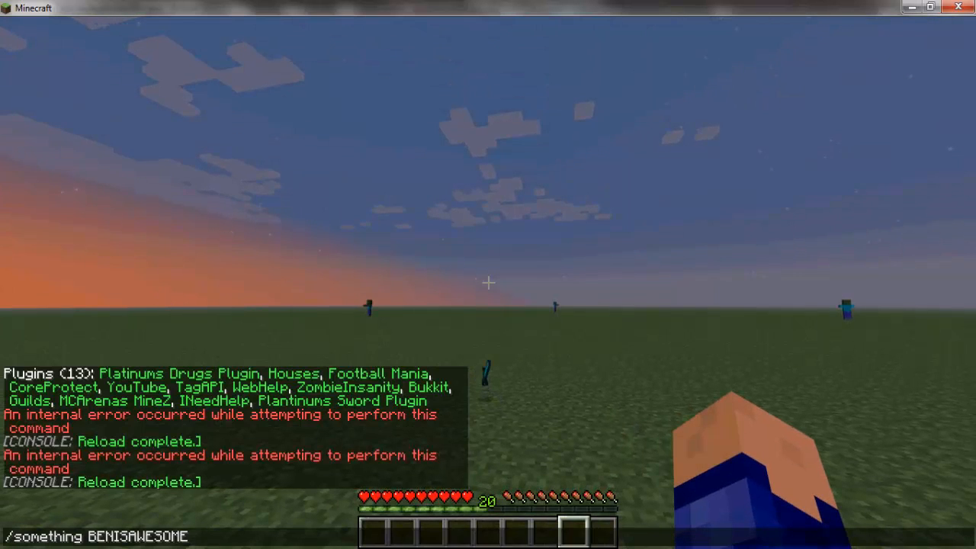
text(BECAUSE)
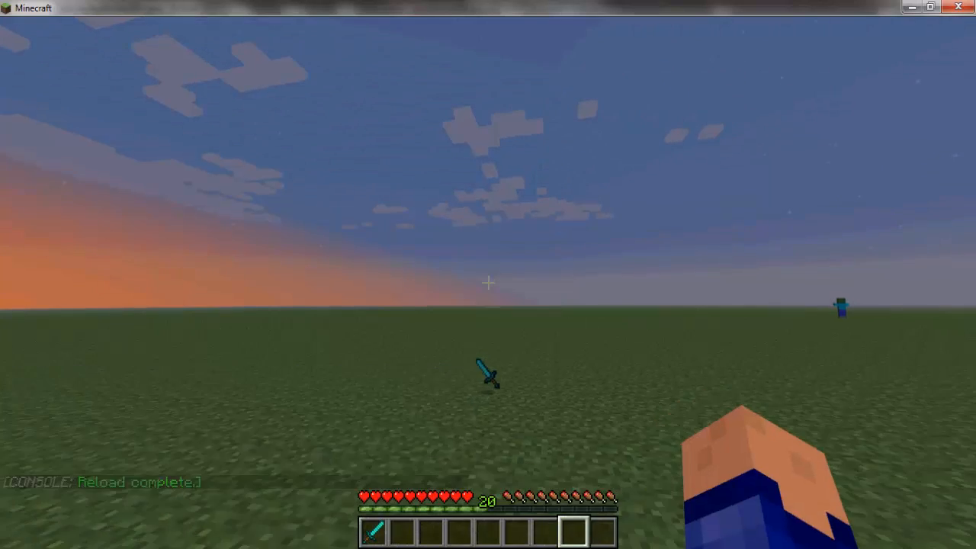
key(e)
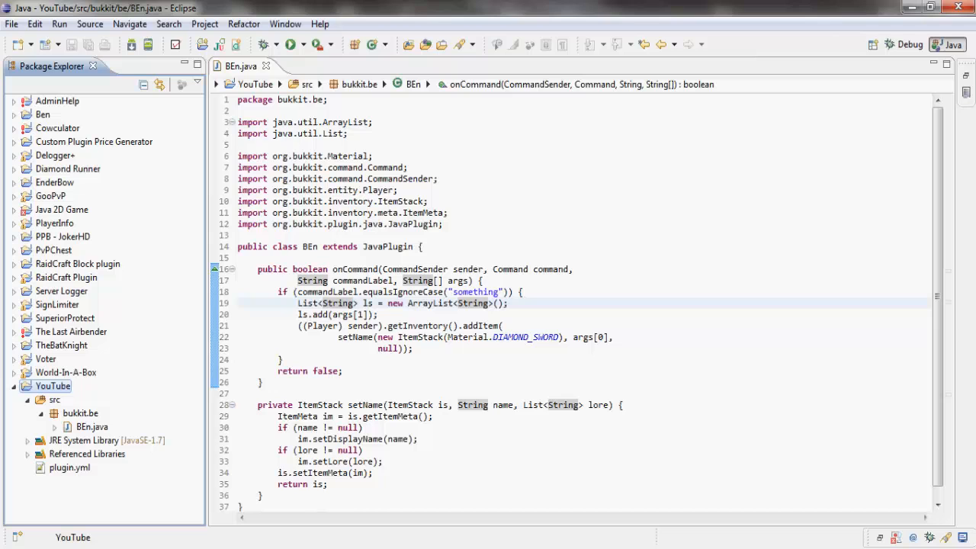
Start another JAR export and replace null with ls in the setName call.
right_click(52, 386)
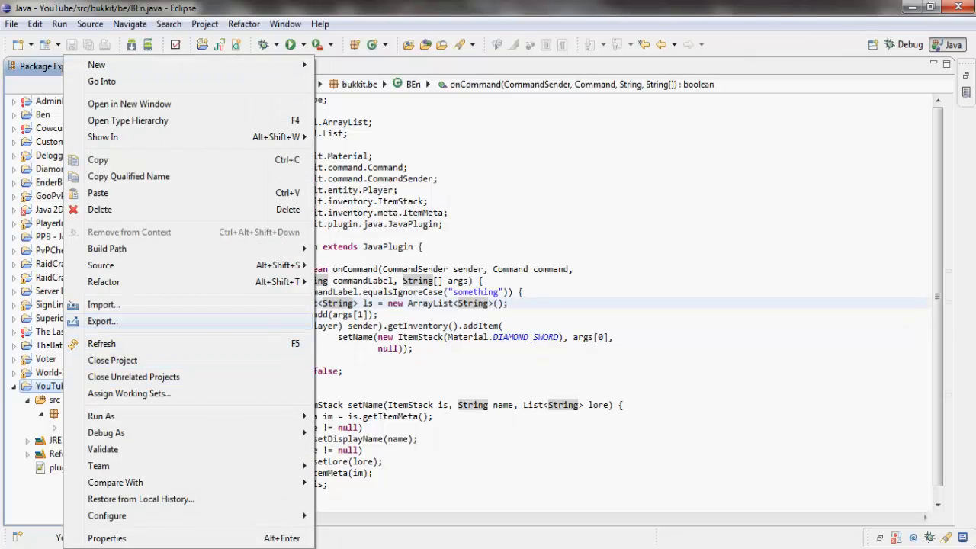
click(103, 321)
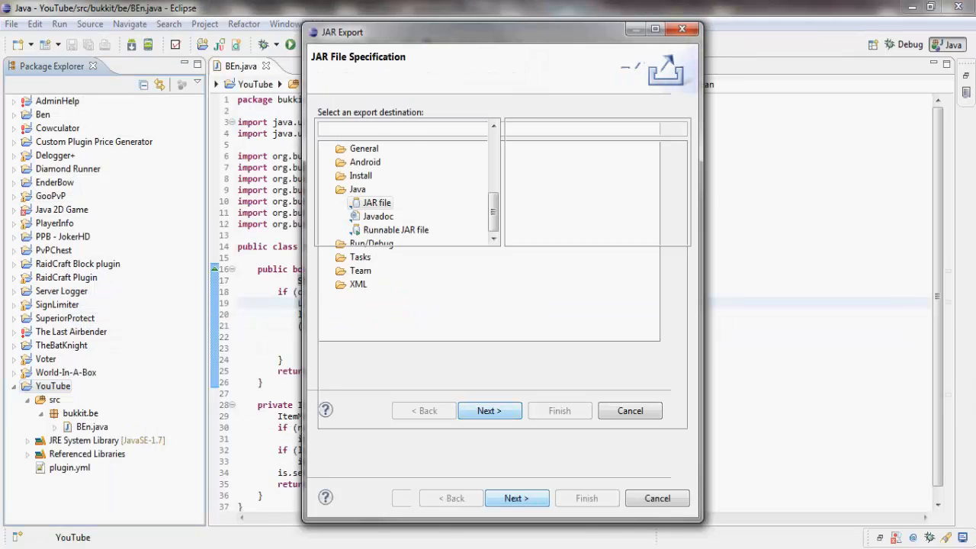
click(630, 410)
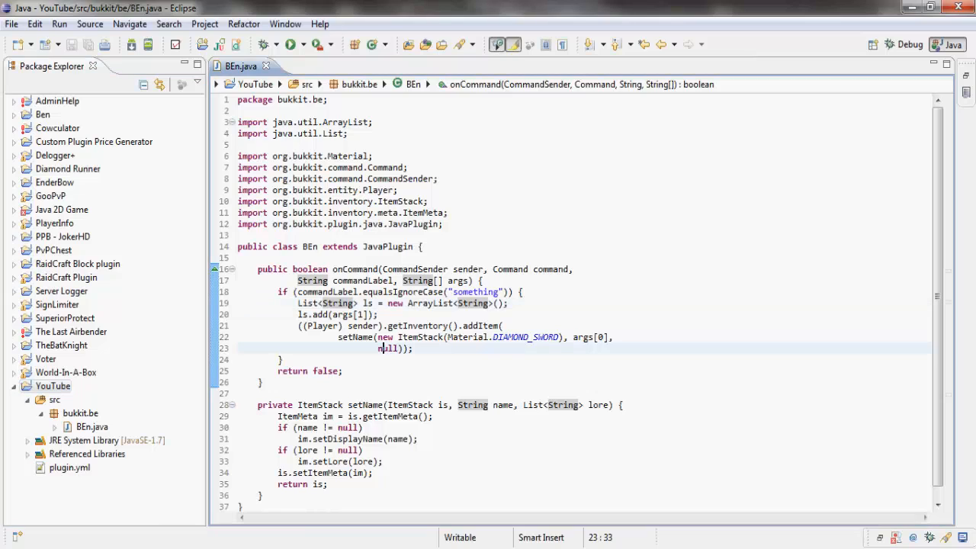
text(ls)
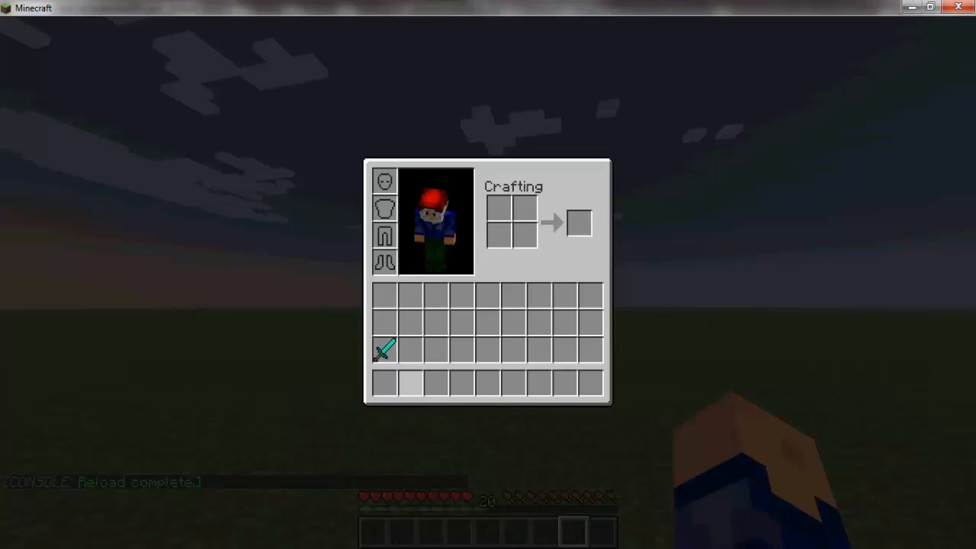
Close and reopen the inventory to view the BENISAWESOME sword with lore BECAUSEHEIS.
key(Escape)
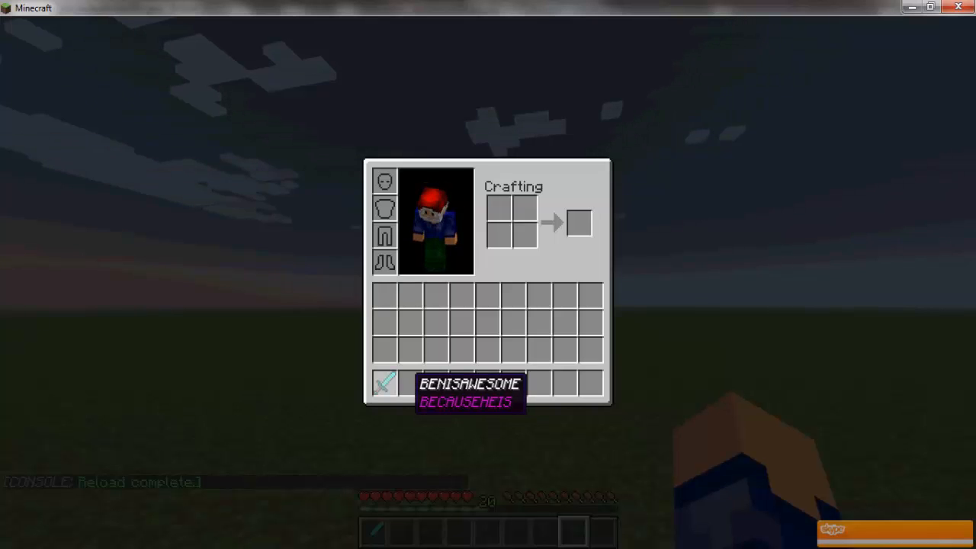
key(Escape)
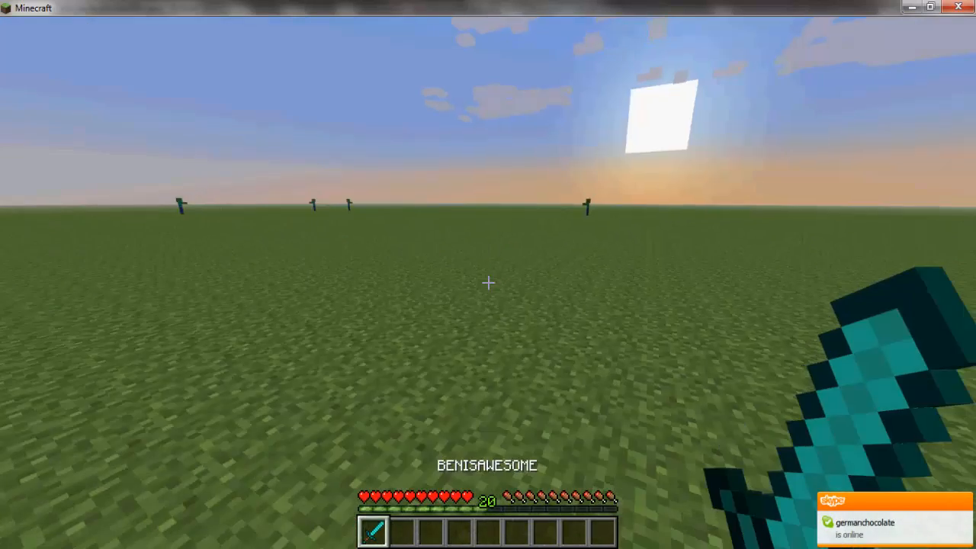
key(e)
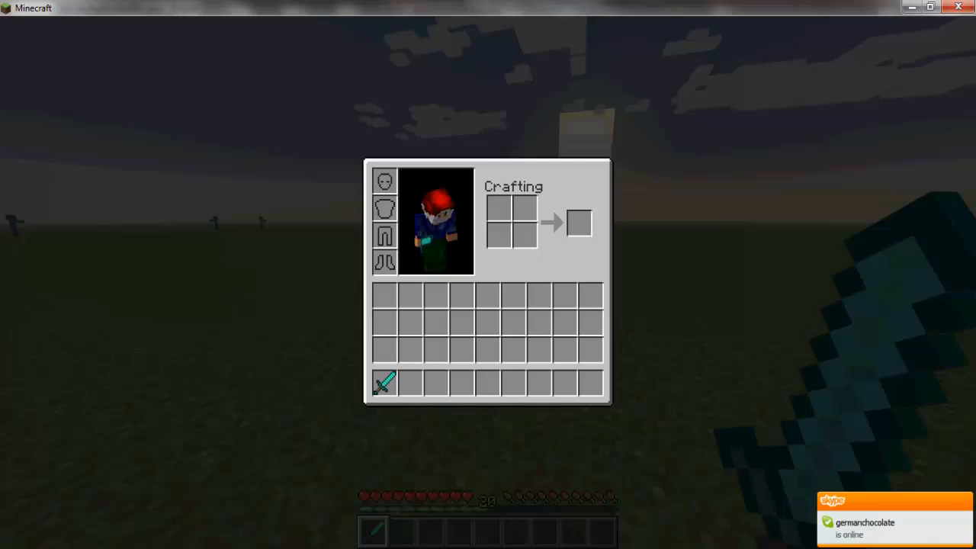